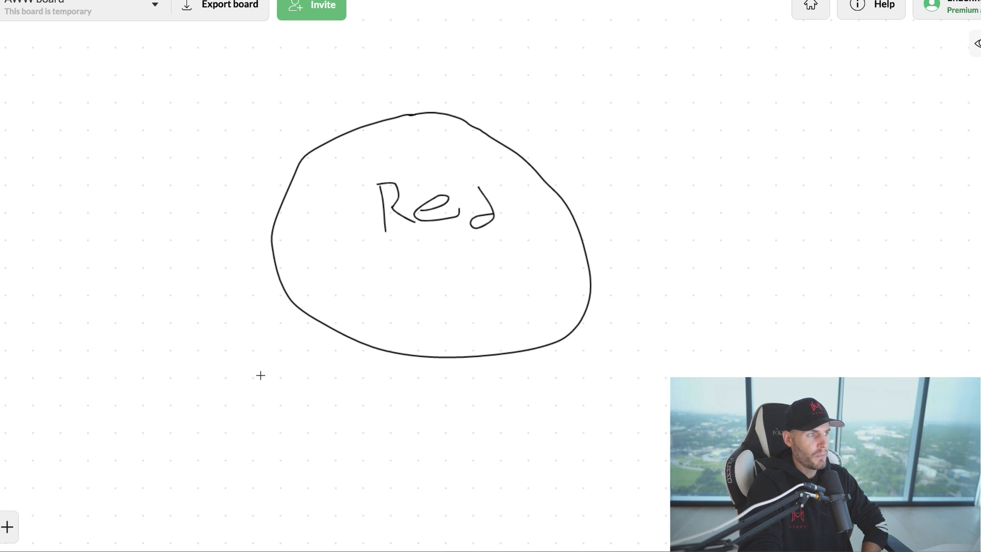
Draw short spokes sticking out from the bottom and right side of the Red oval.
drag(259, 375, 425, 388)
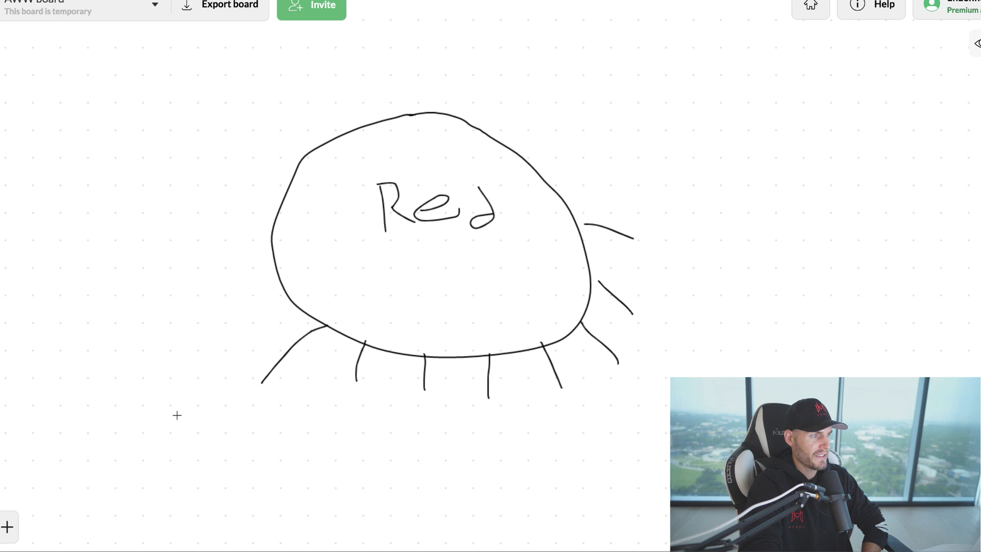
mouse_move(611, 356)
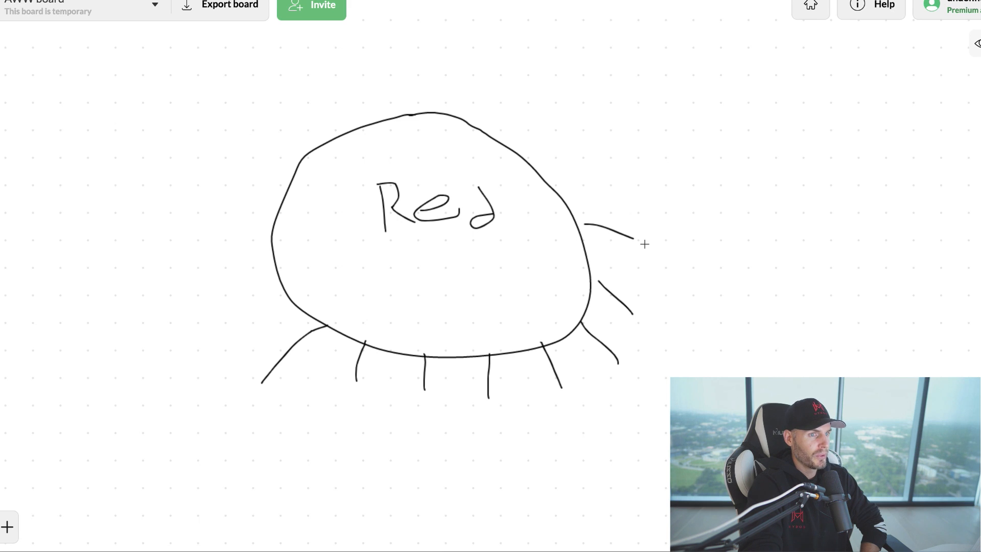
mouse_move(510, 251)
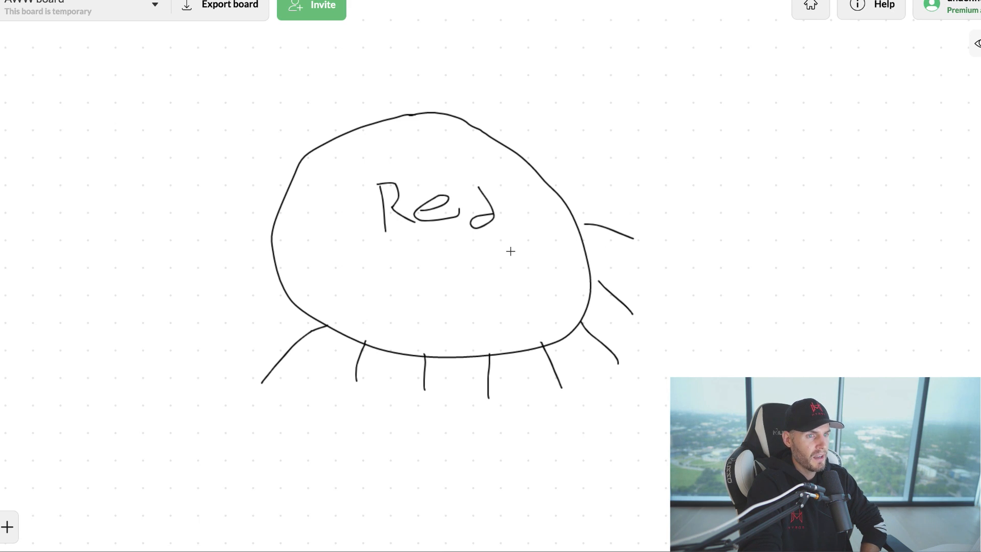
mouse_move(500, 269)
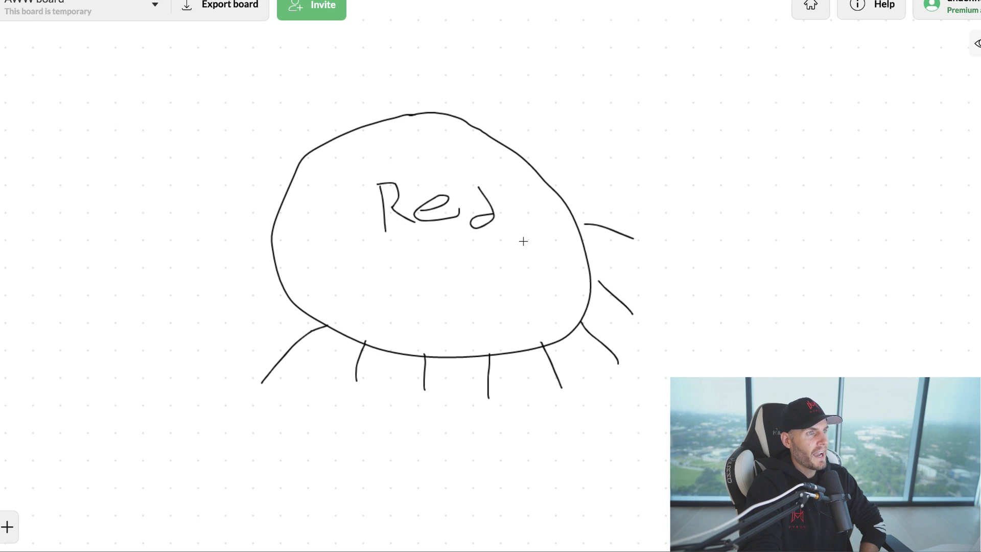
mouse_move(593, 162)
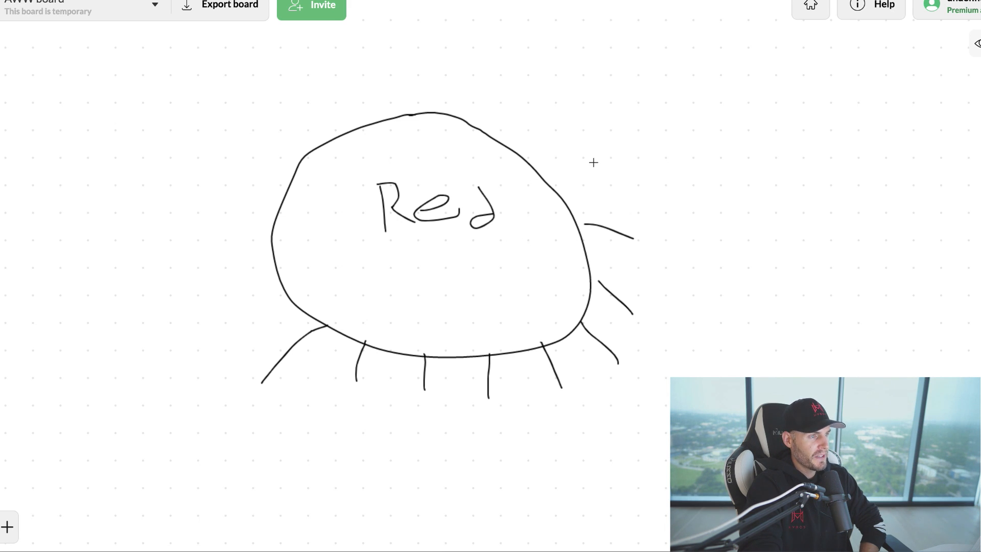
drag(593, 159, 536, 219)
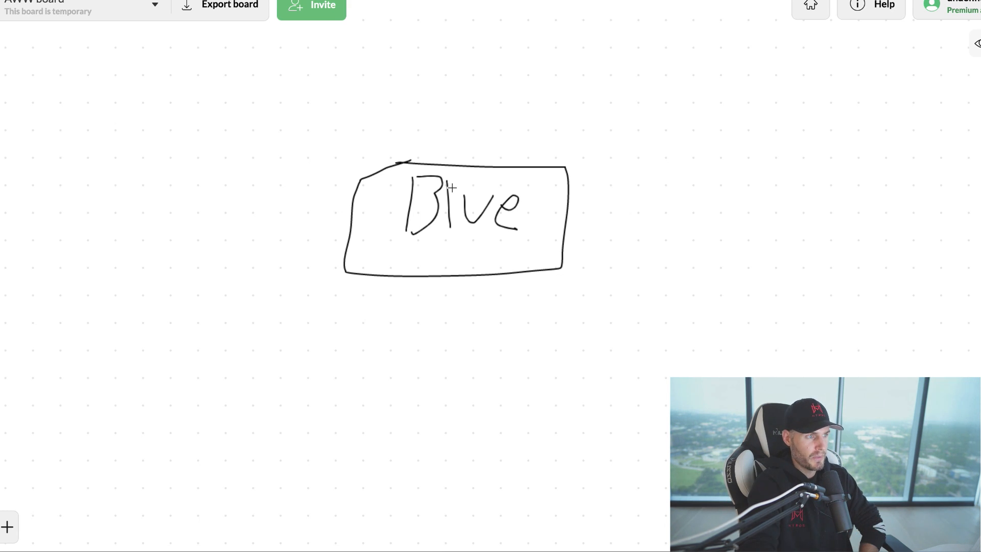
mouse_move(522, 181)
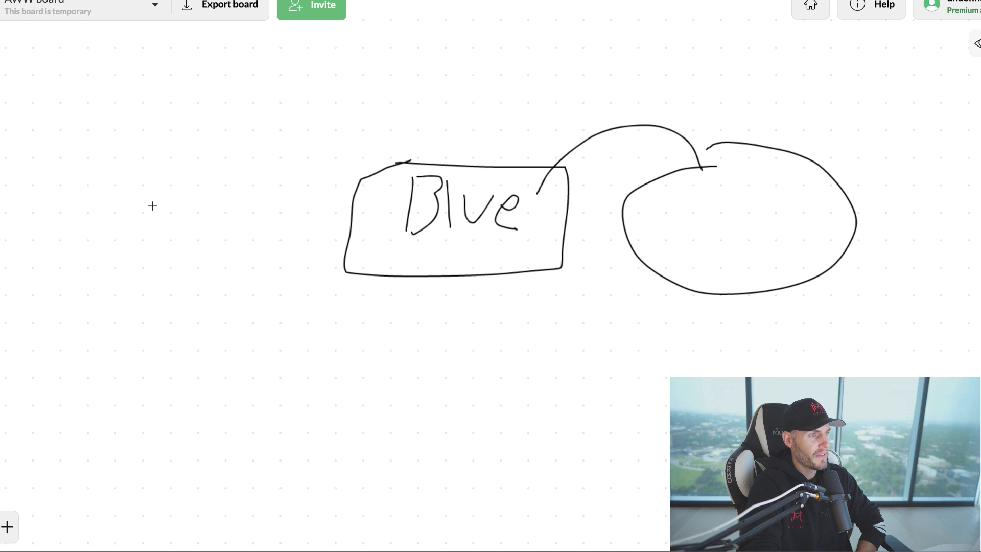
mouse_move(194, 189)
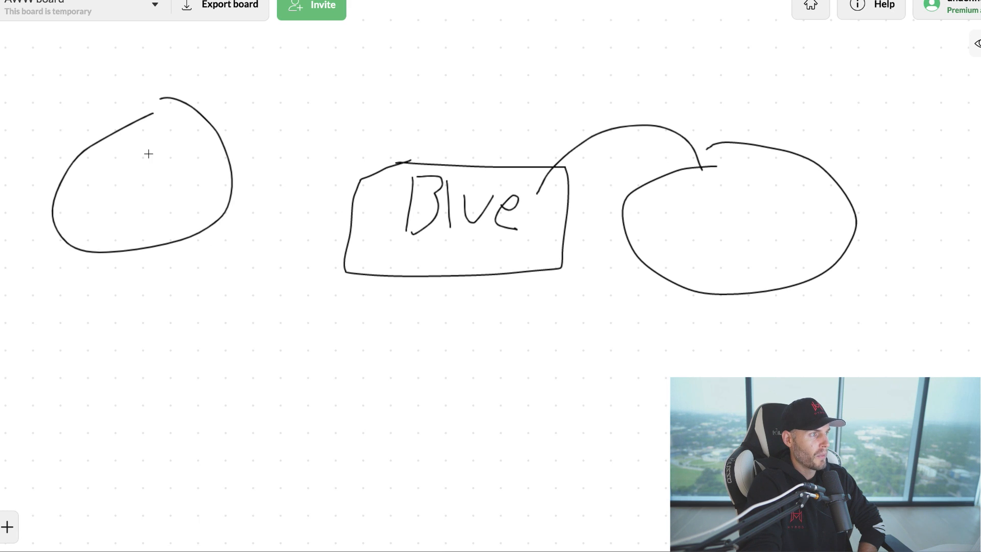
Draw a stroke crossing through the upper-left oval.
drag(91, 84, 147, 188)
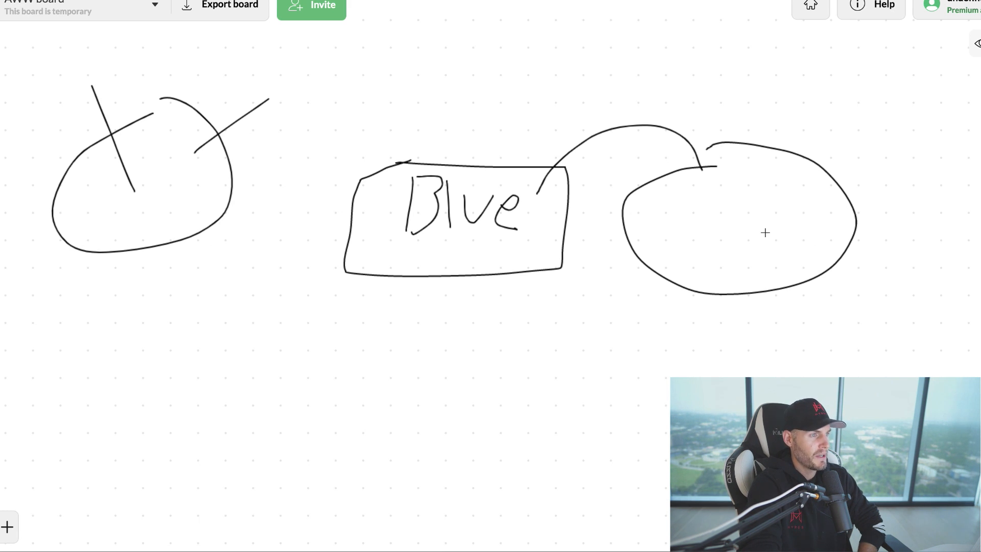
mouse_move(693, 320)
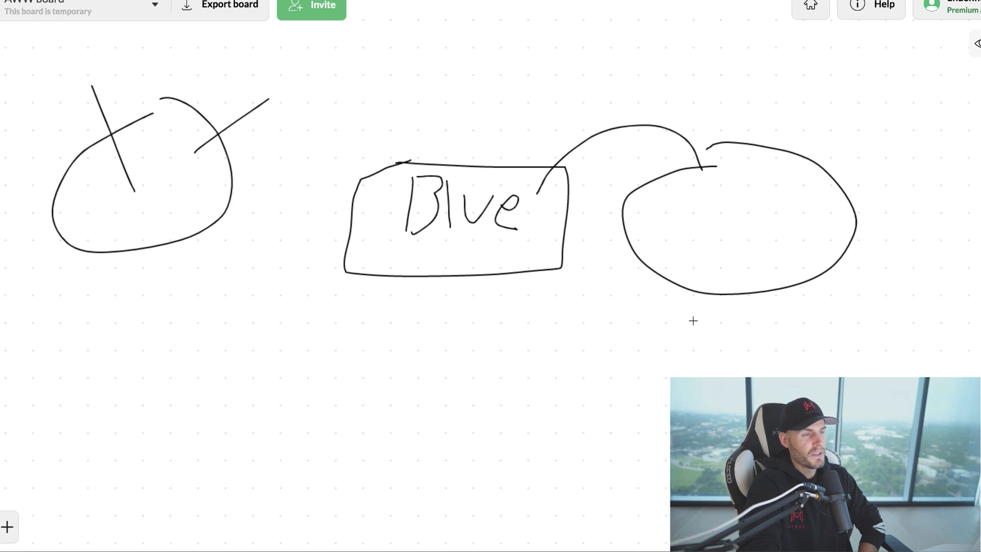
mouse_move(727, 220)
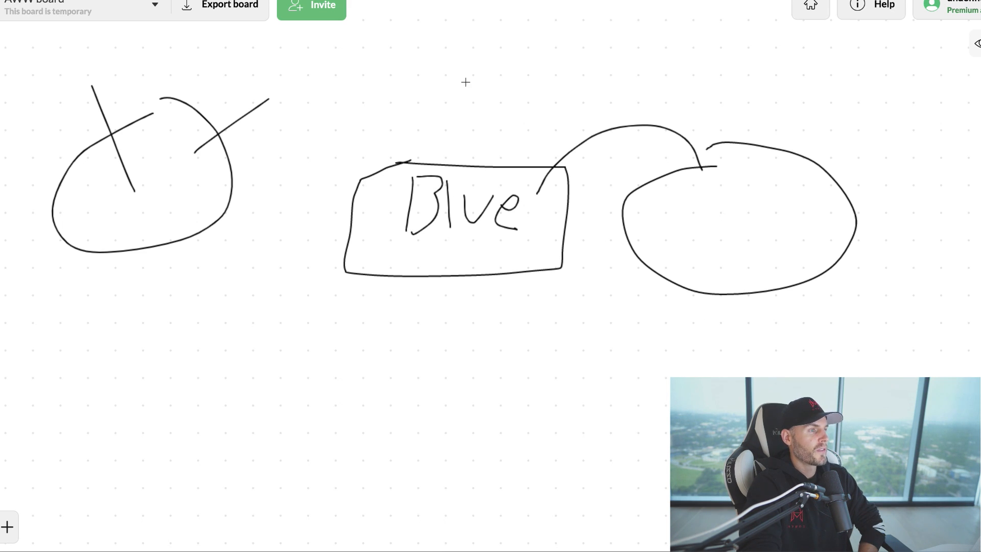
Draw arrows into the Blue box and right oval, then box the 20-50 label beneath.
drag(466, 60, 470, 163)
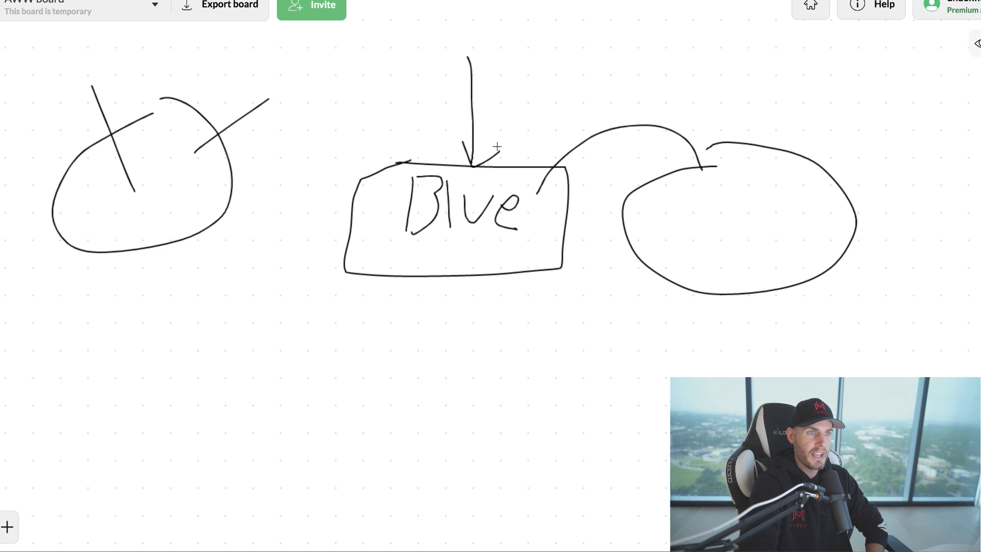
drag(754, 47, 738, 182)
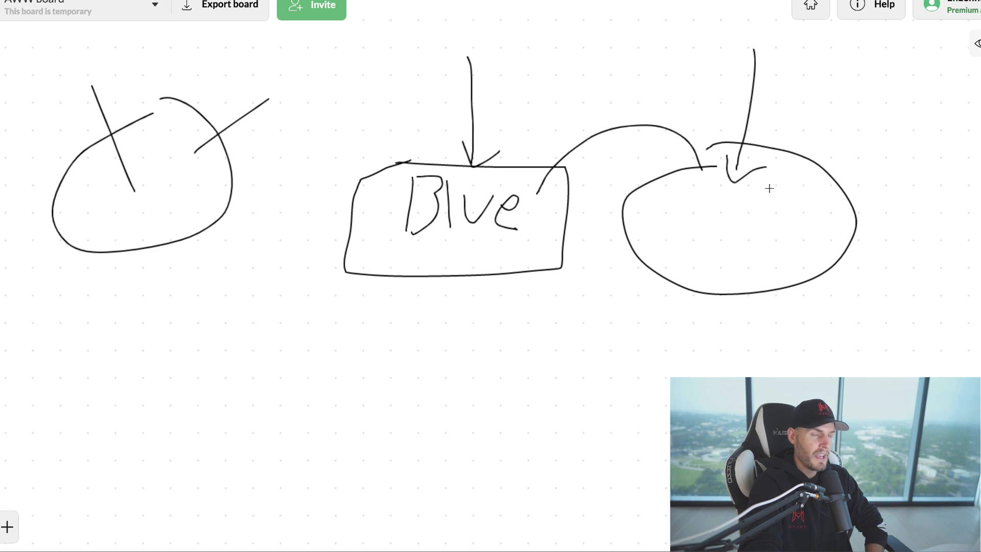
drag(870, 112, 770, 190)
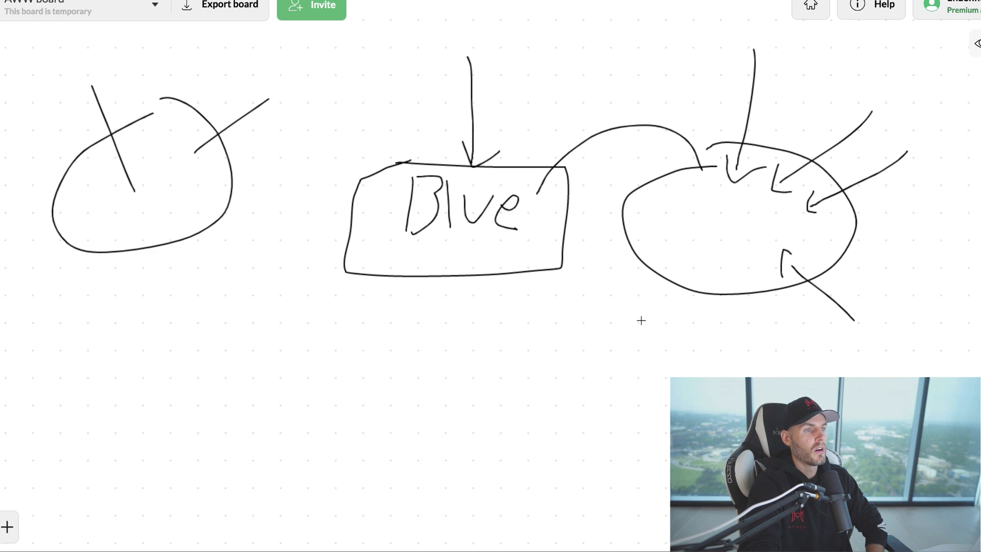
drag(642, 322, 679, 253)
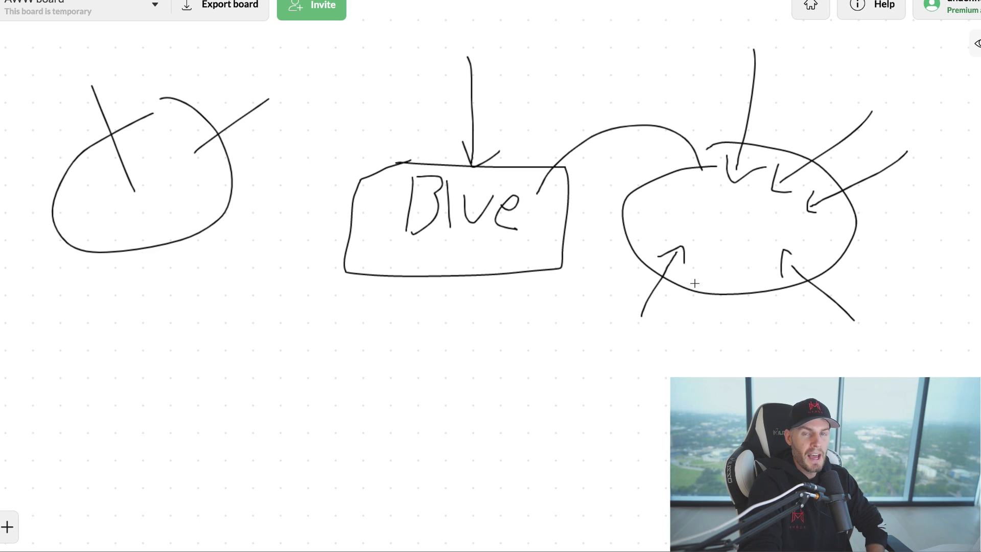
mouse_move(669, 325)
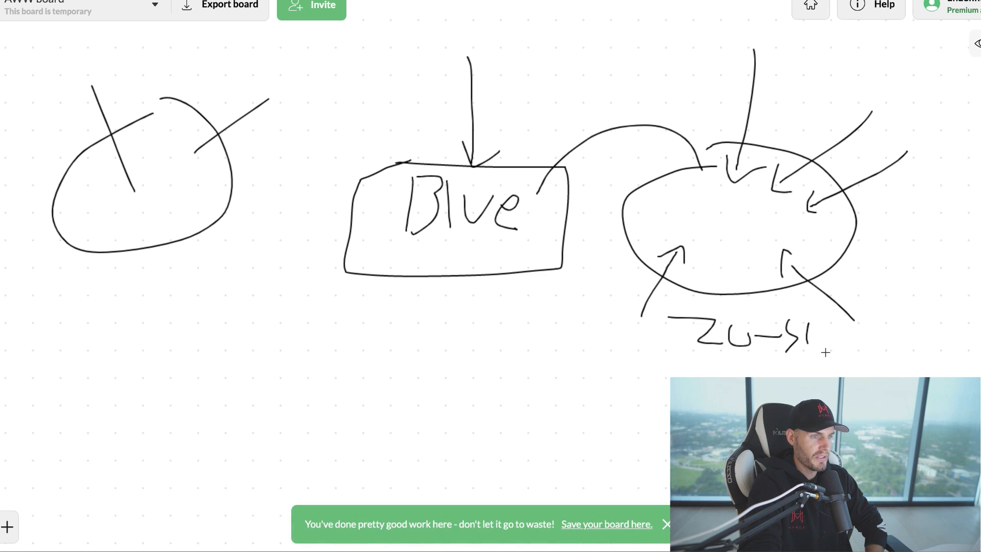
drag(651, 295, 838, 351)
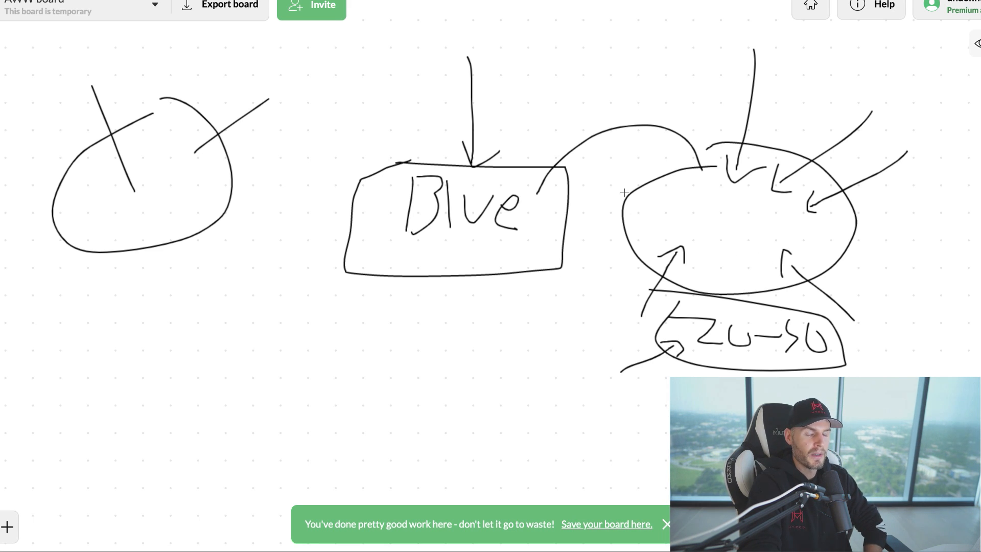
Add more arrows converging down onto the right oval and the Blue box.
drag(669, 78, 680, 181)
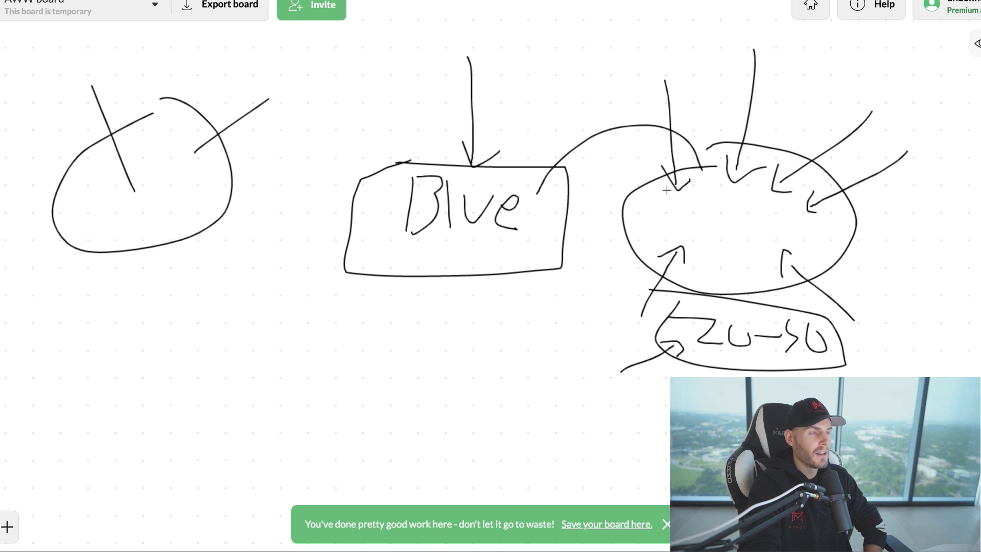
mouse_move(658, 206)
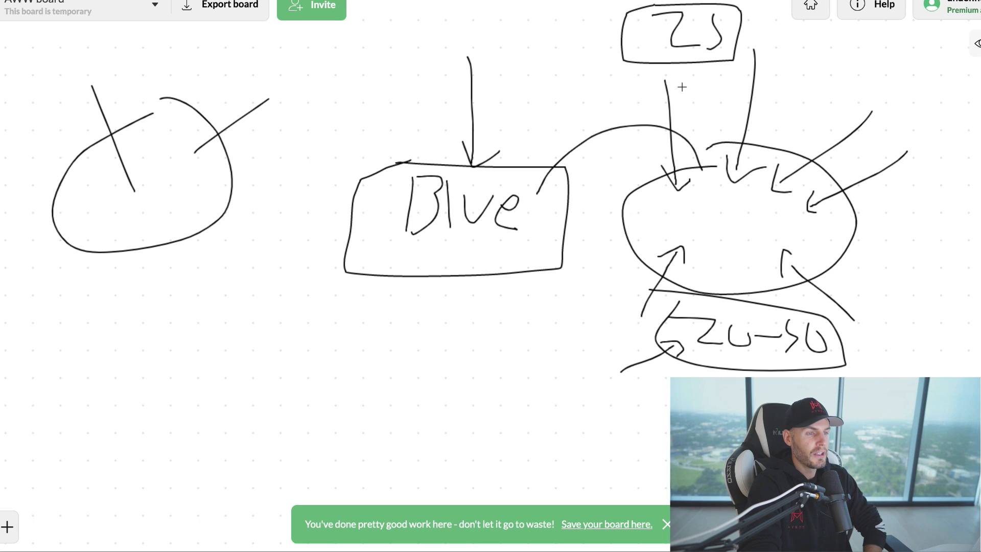
mouse_move(677, 246)
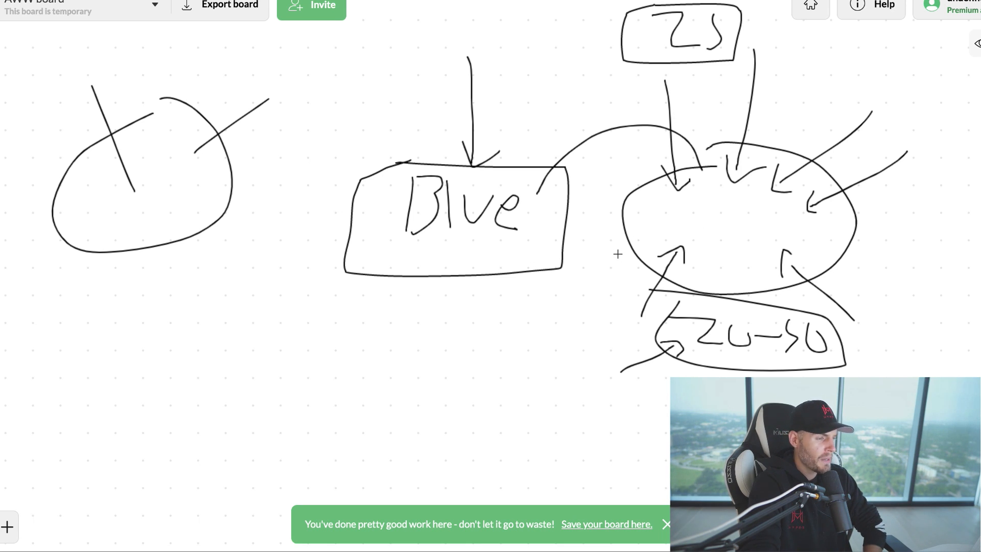
mouse_move(608, 241)
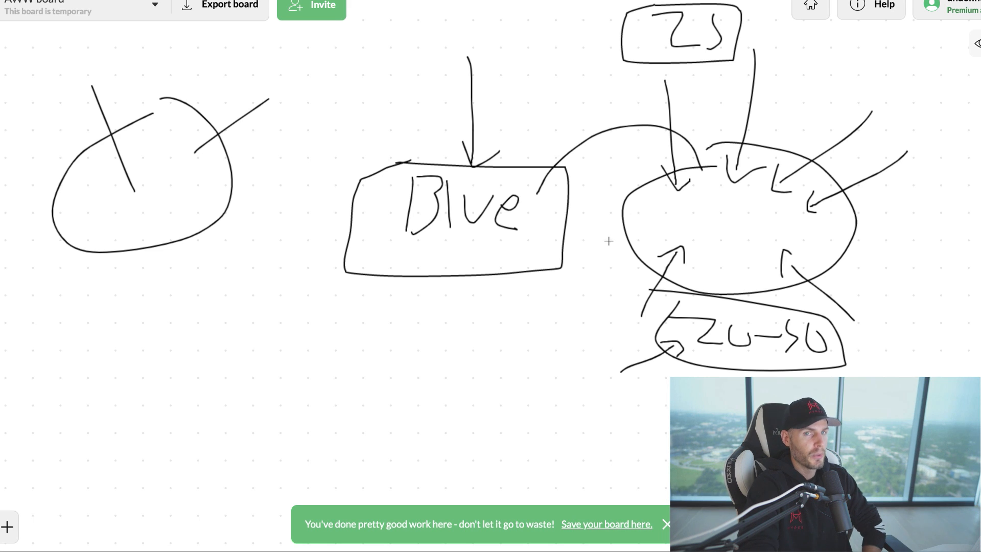
drag(813, 81, 757, 169)
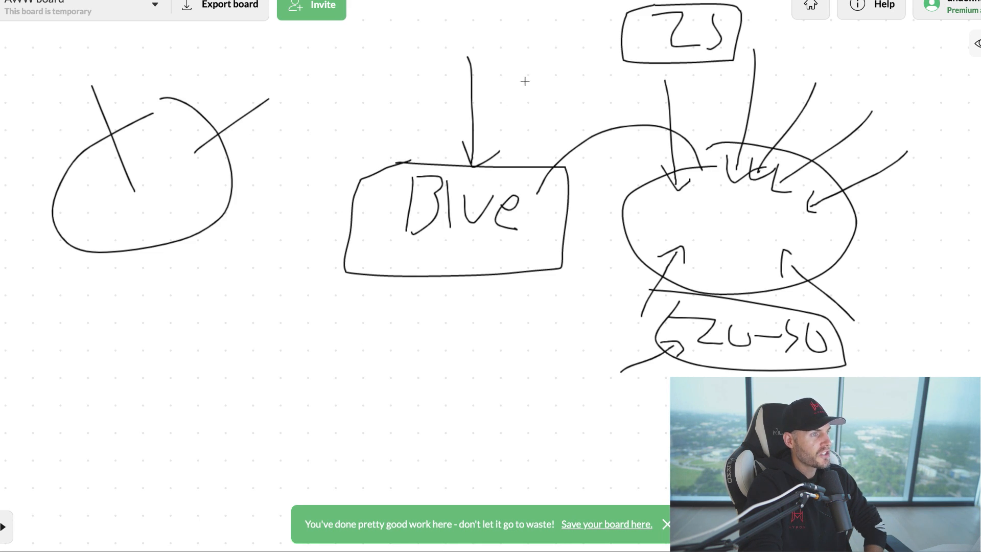
drag(526, 75, 519, 163)
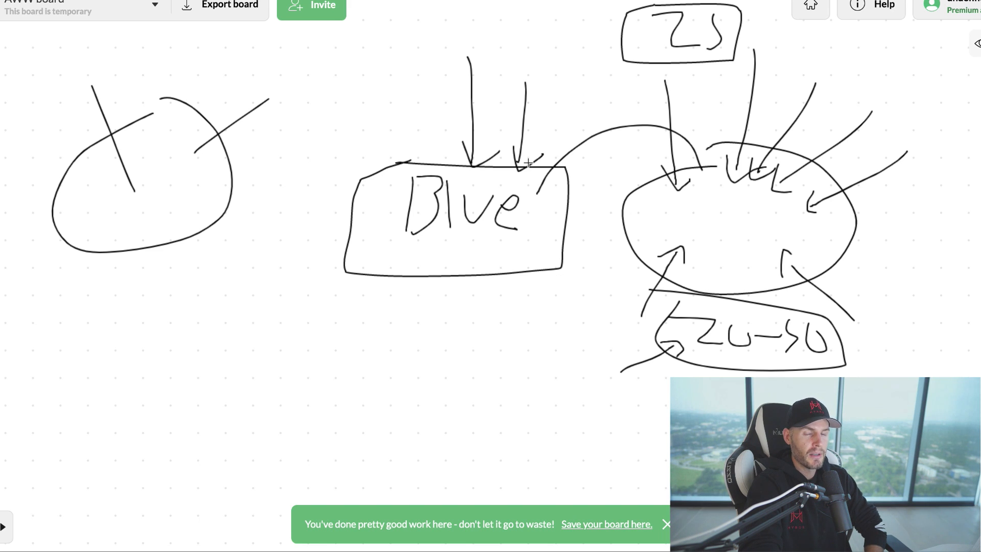
mouse_move(472, 220)
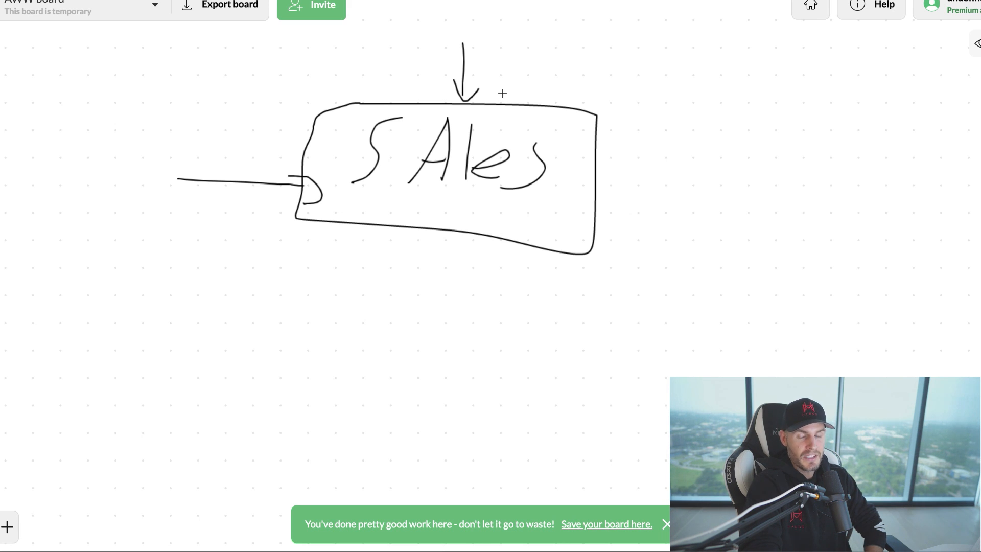
mouse_move(497, 101)
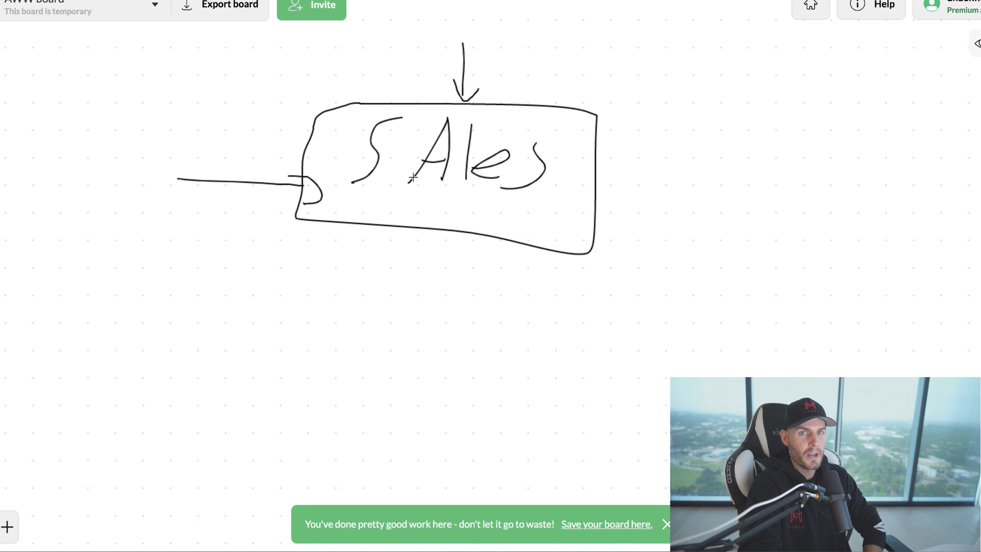
Draw an arrow pointing up into the Sales box from below.
drag(410, 285, 413, 209)
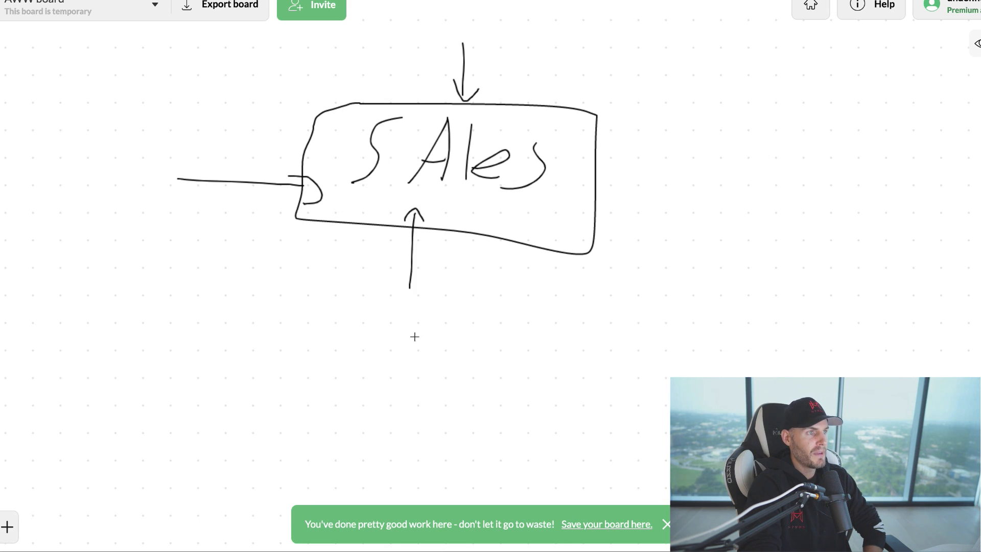
mouse_move(460, 215)
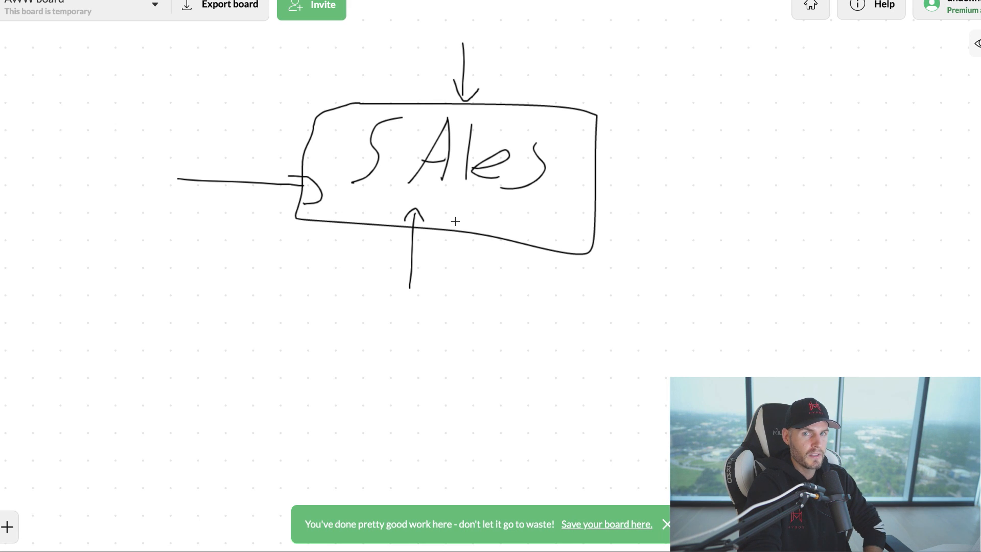
mouse_move(493, 226)
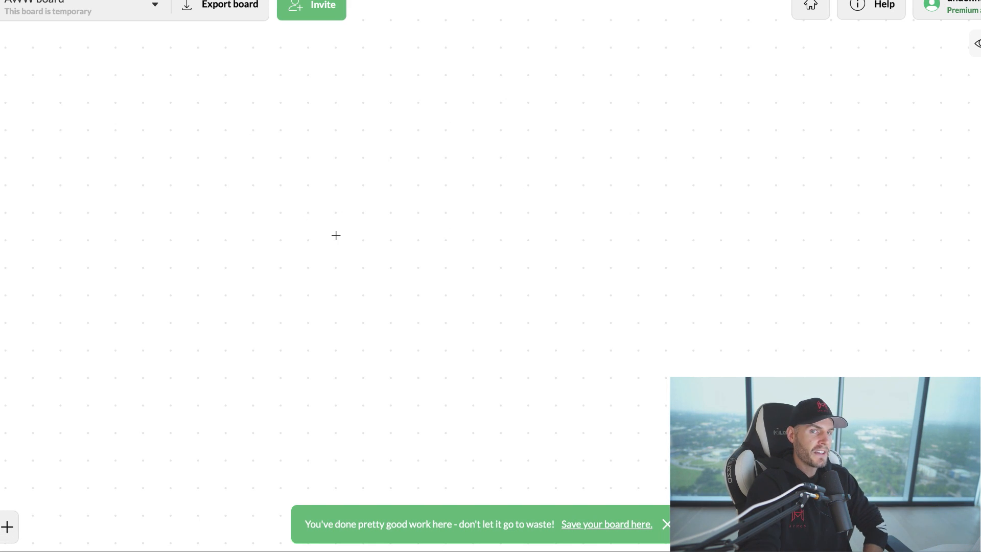
mouse_move(379, 208)
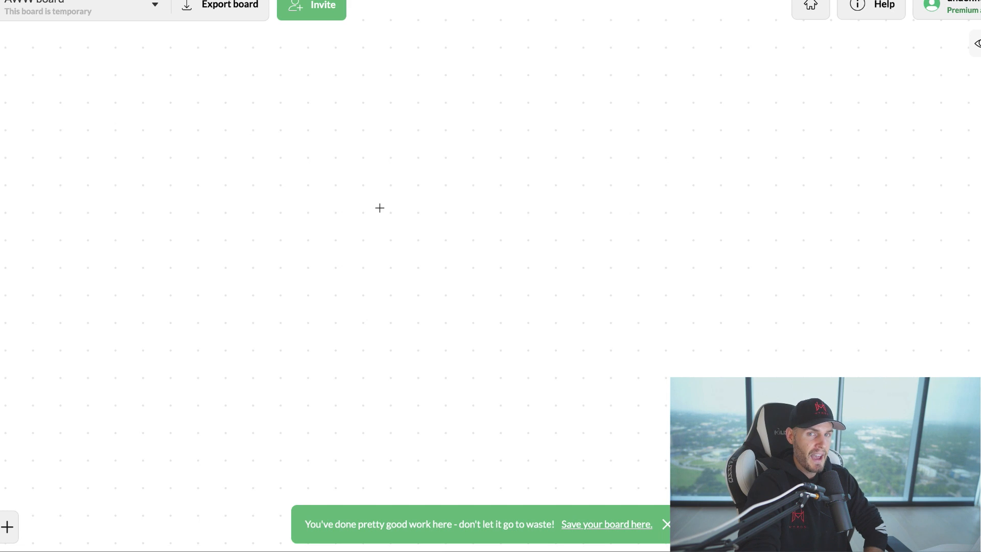
Write Close, then the boxed 1000 — 24,000 range below it.
drag(426, 146, 379, 193)
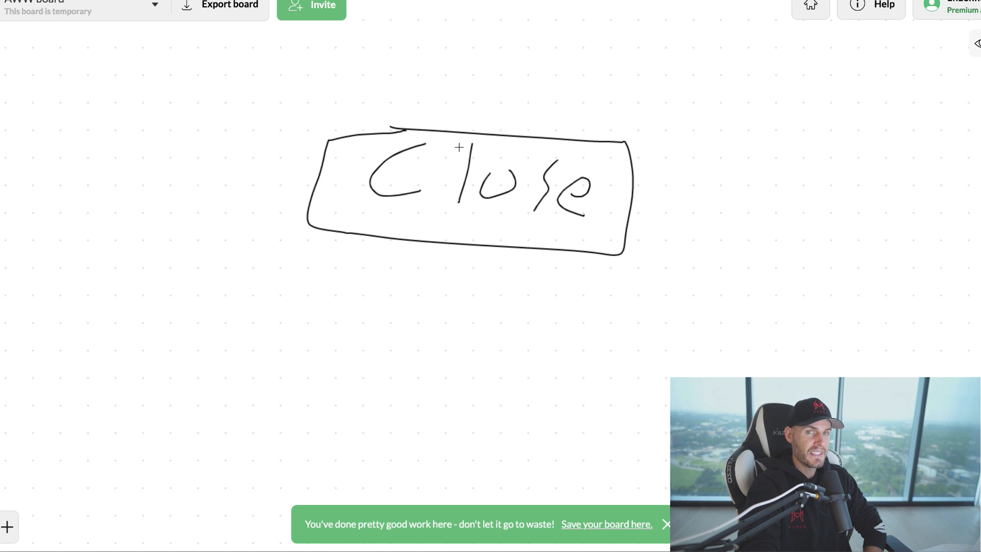
mouse_move(276, 332)
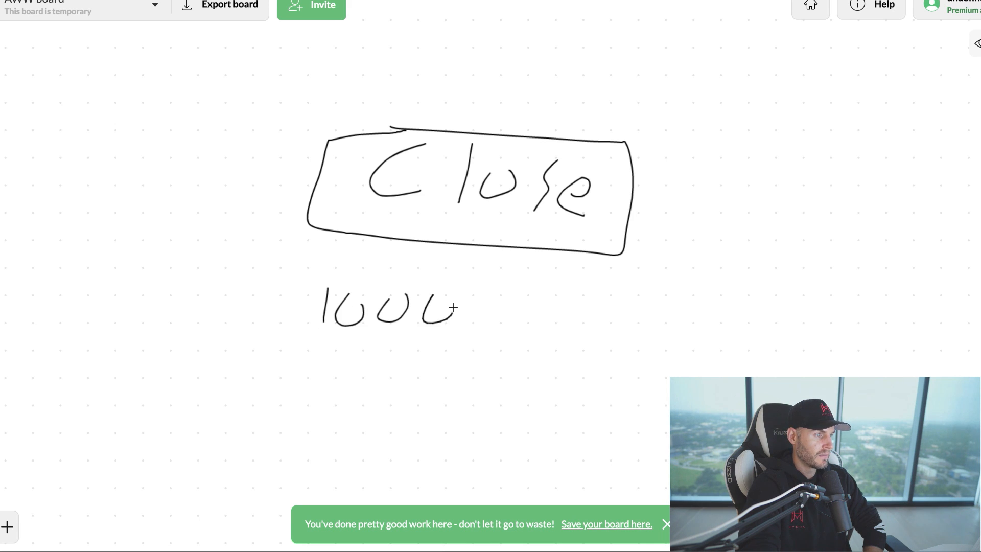
drag(456, 308, 672, 312)
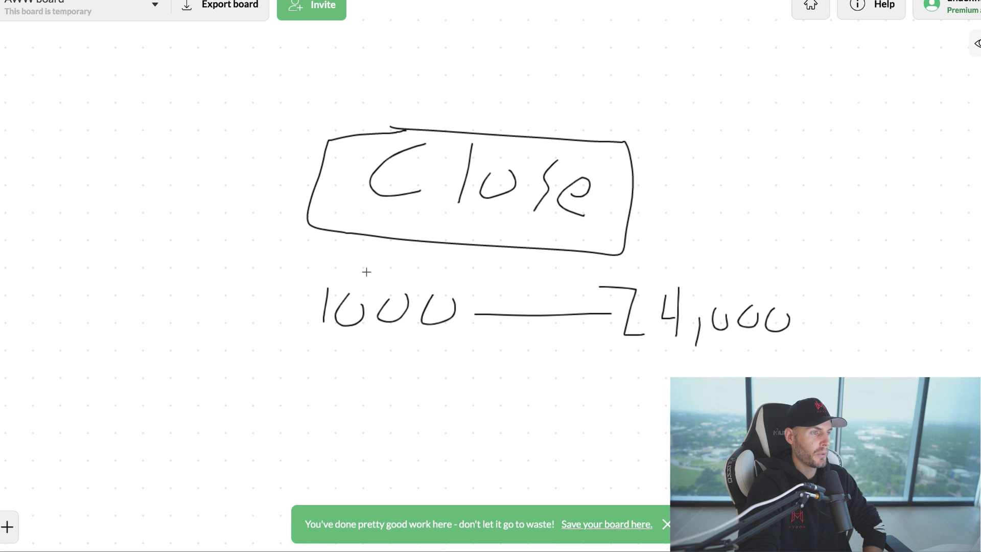
drag(322, 275, 838, 372)
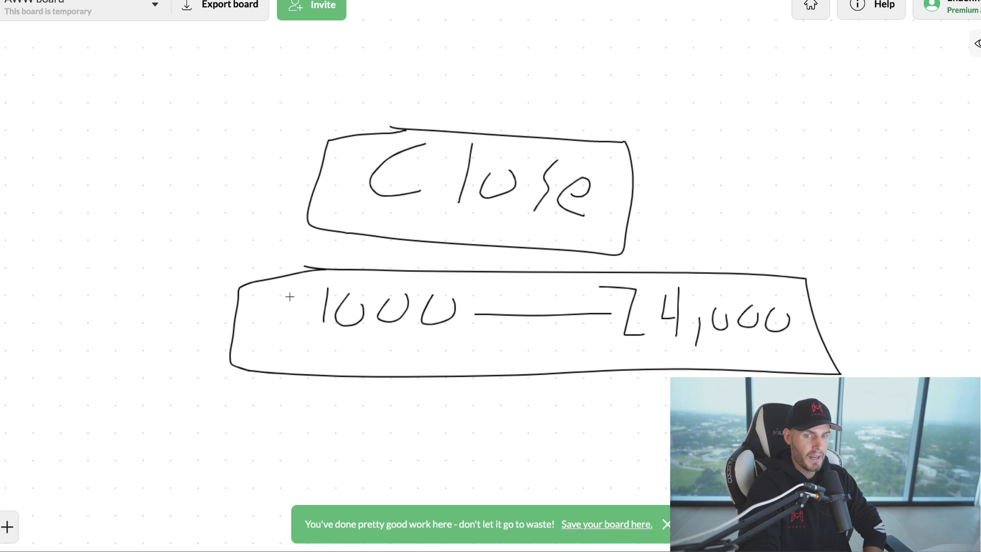
mouse_move(458, 144)
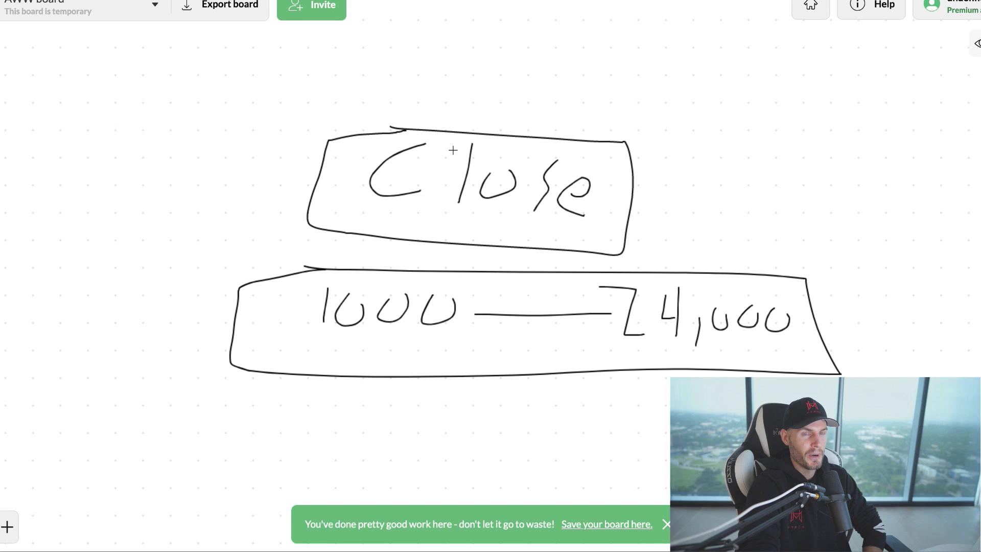
Draw arrows into the Close box and down toward 24,000.
drag(438, 75, 445, 141)
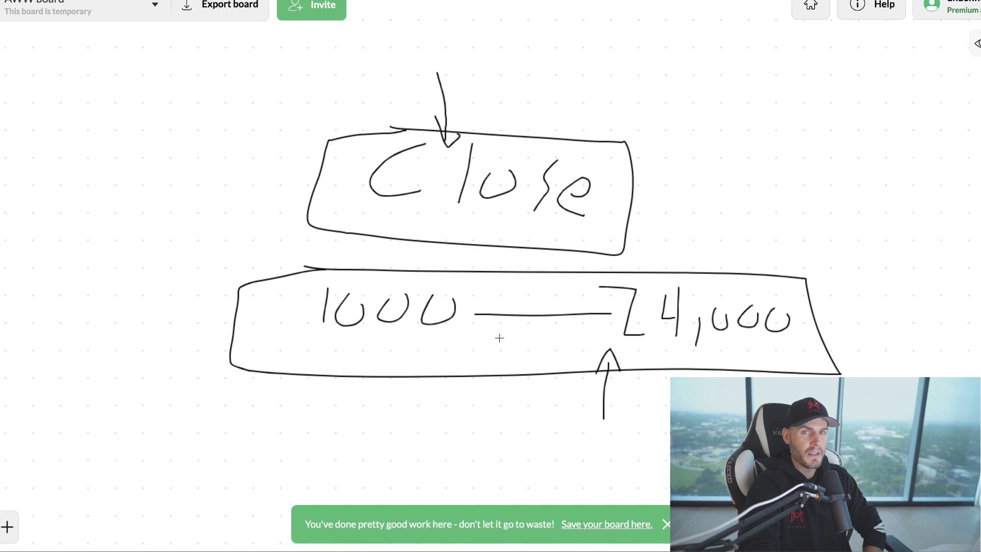
drag(656, 197, 663, 294)
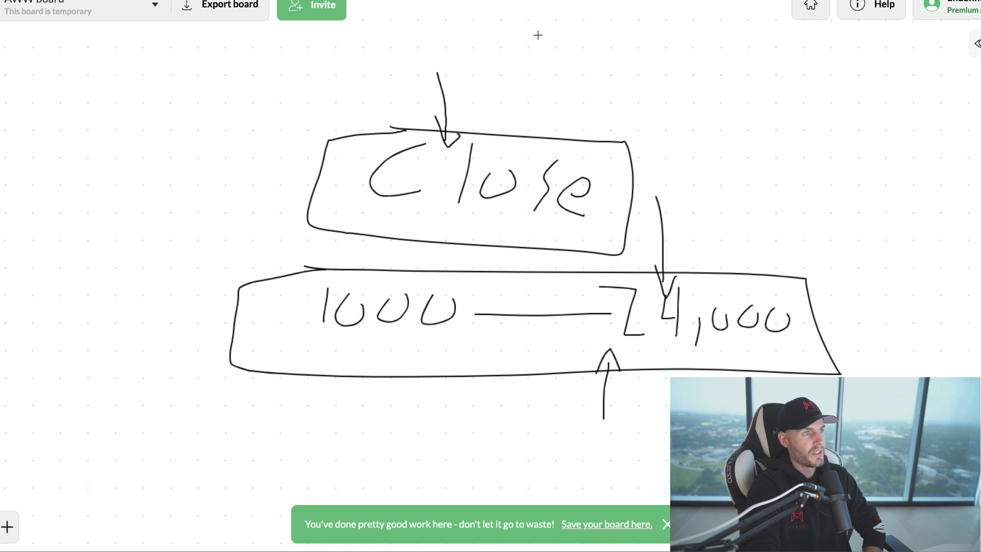
drag(538, 31, 504, 141)
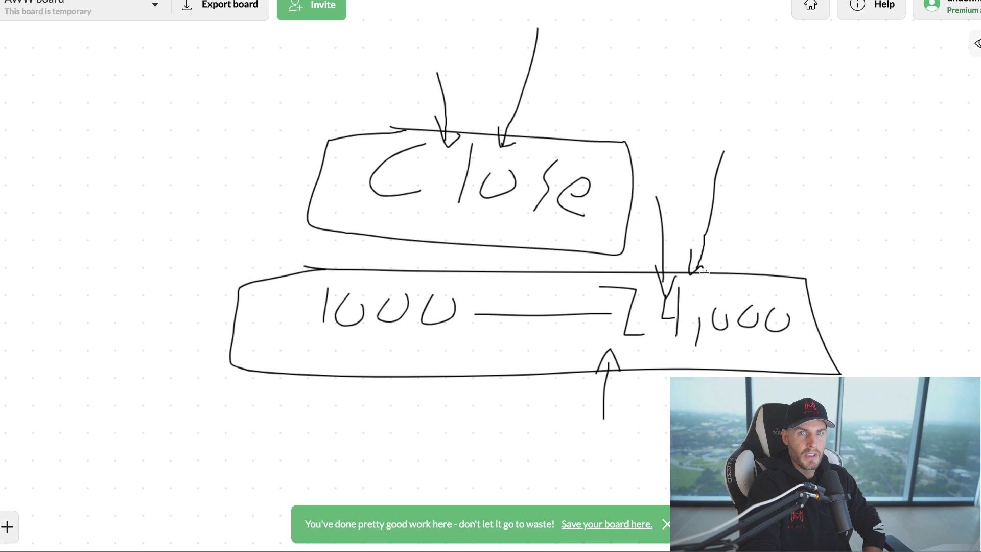
mouse_move(697, 271)
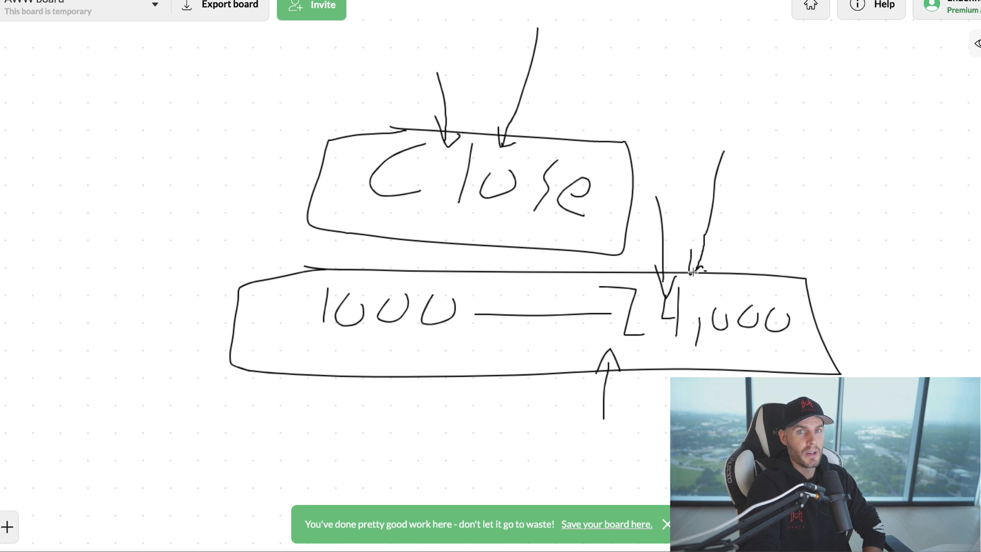
mouse_move(355, 104)
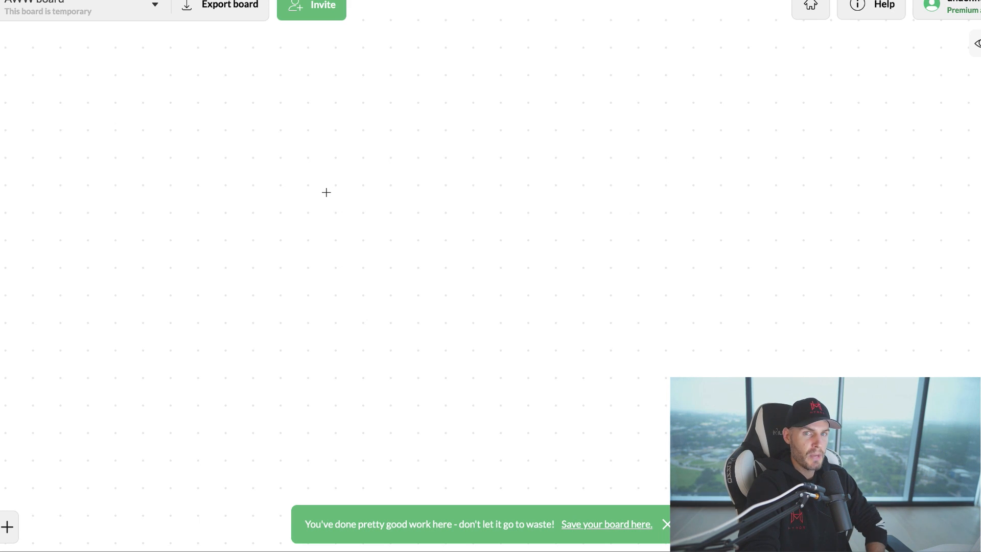
mouse_move(335, 205)
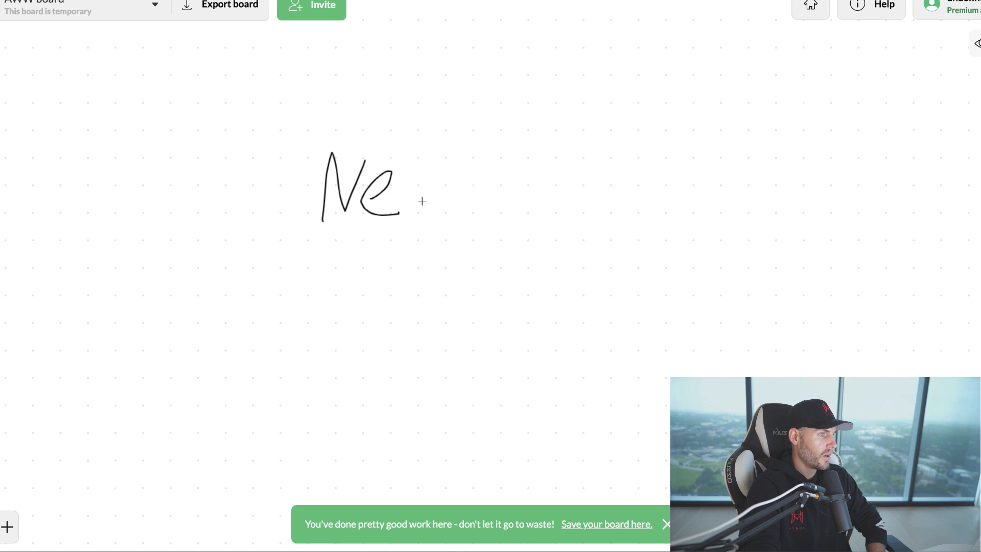
Finish handwriting the word Network on the cleared board.
drag(401, 188, 625, 200)
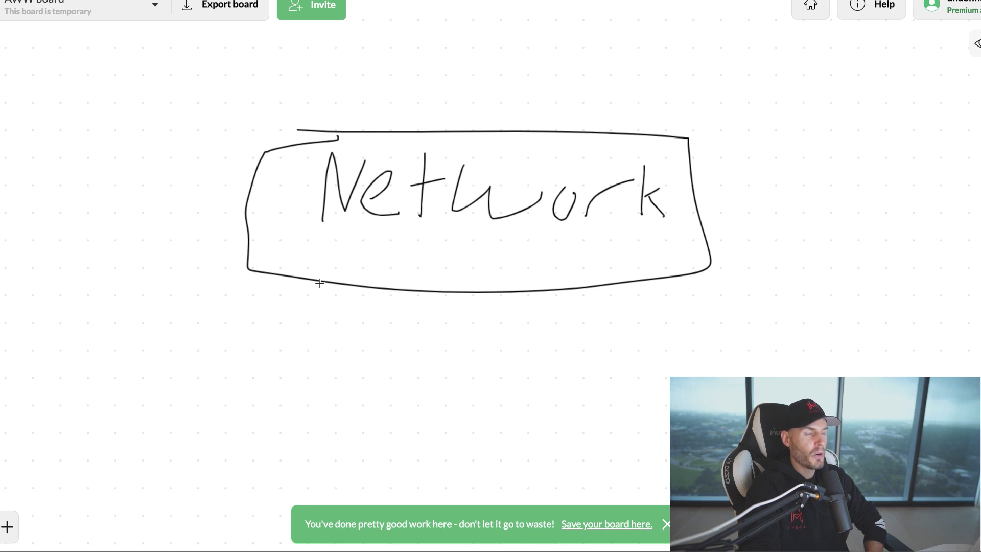
Draw four lines from the Network box to a wide lower box, plus a downward arrow above.
drag(320, 247, 319, 281)
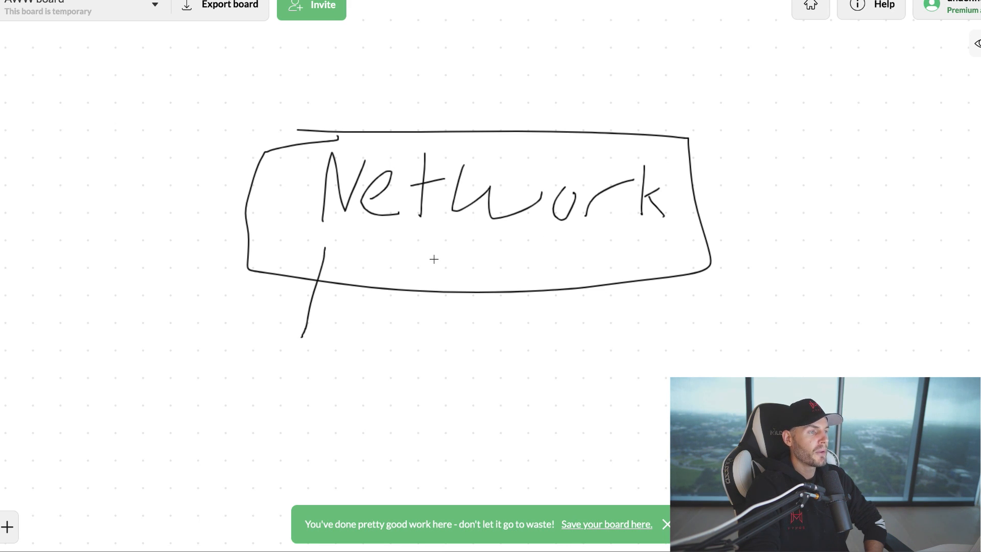
drag(431, 256, 422, 341)
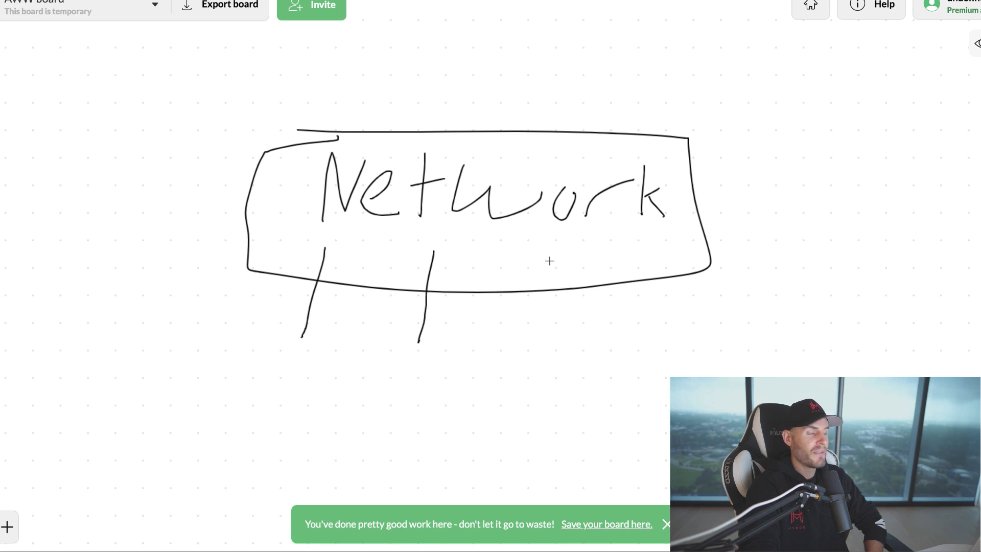
drag(551, 256, 556, 354)
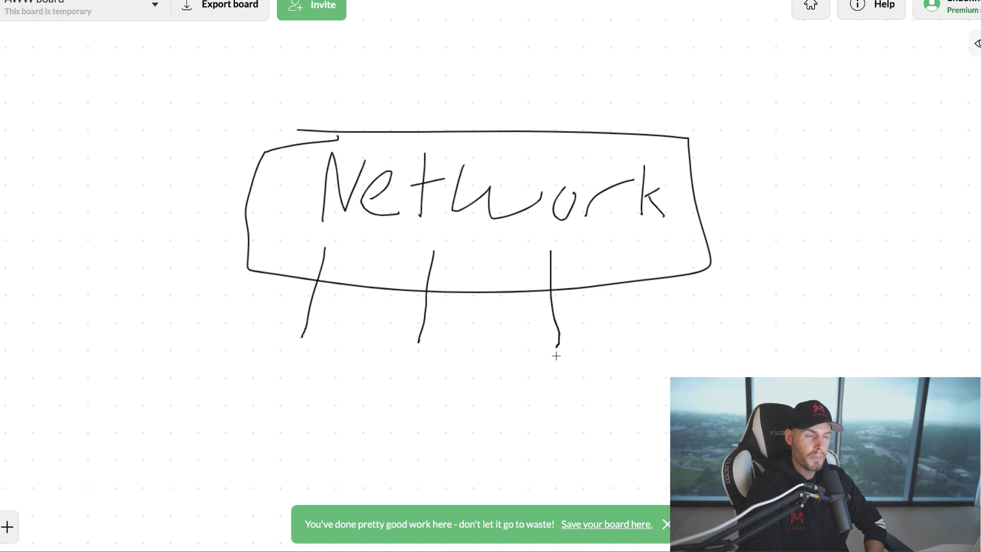
drag(632, 244, 711, 335)
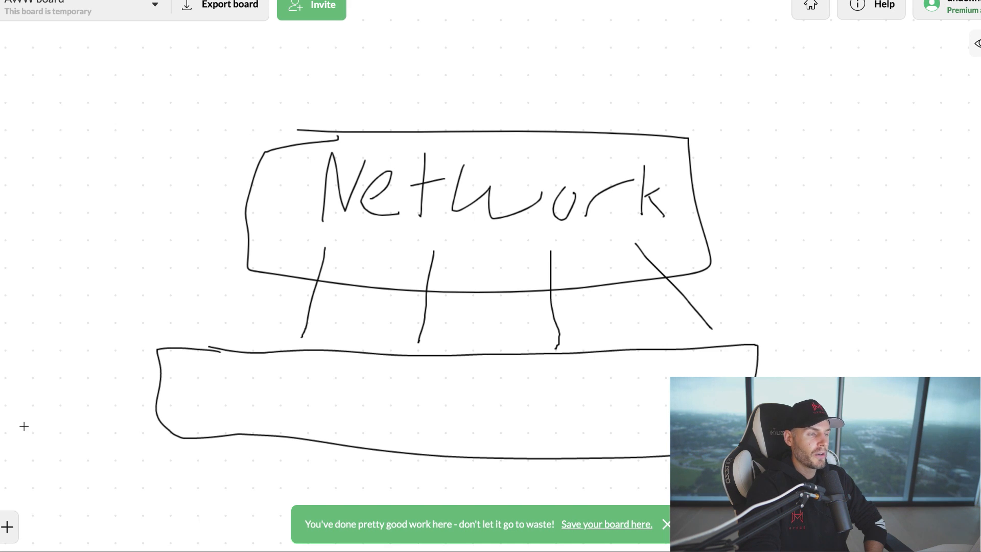
drag(73, 404, 266, 407)
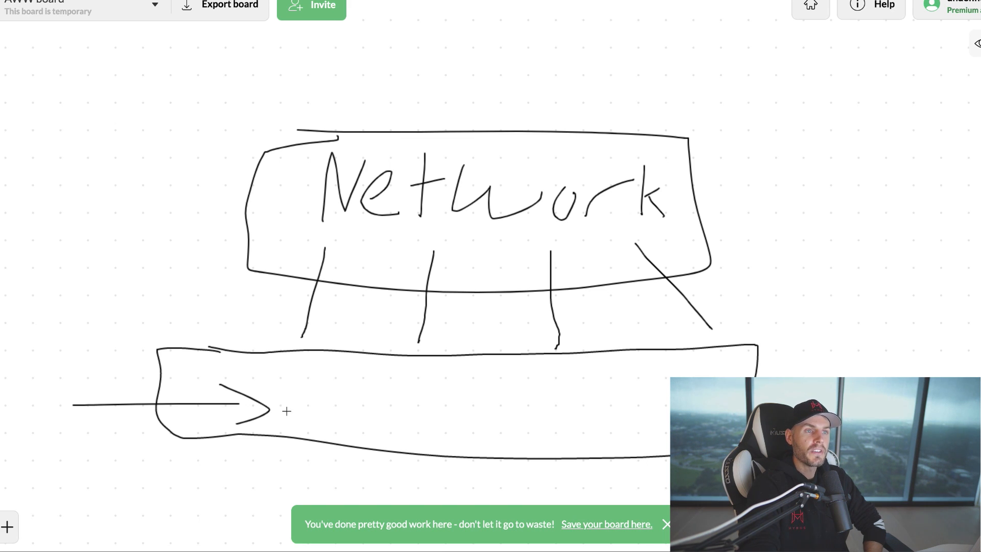
drag(450, 45, 454, 109)
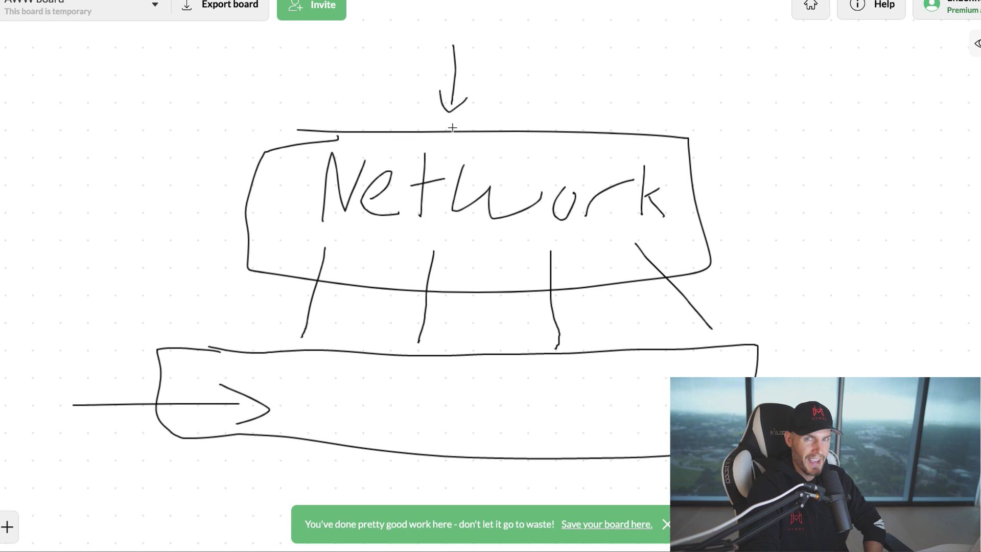
mouse_move(519, 161)
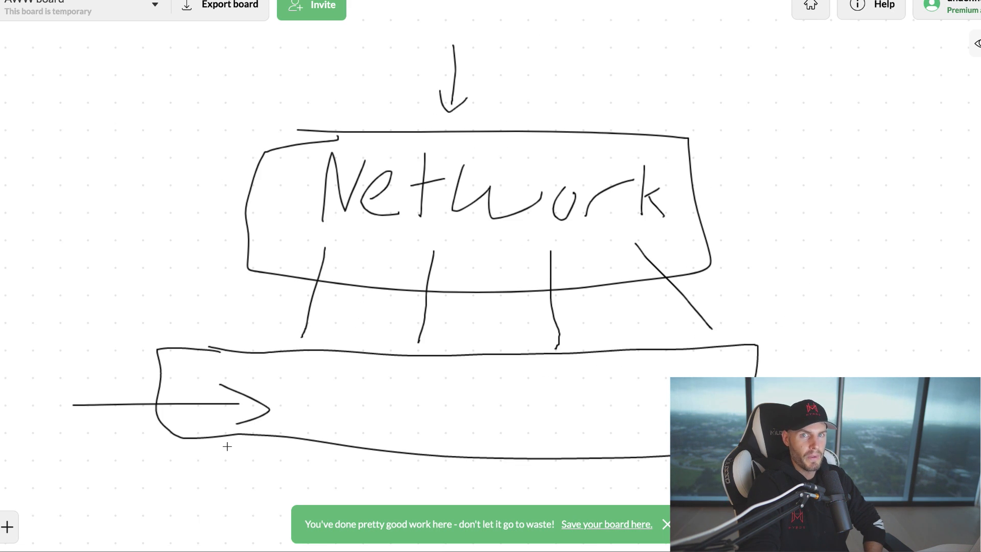
Write 20-30% in the lower box, then start the FB label on the cleared board.
text(ZU-)
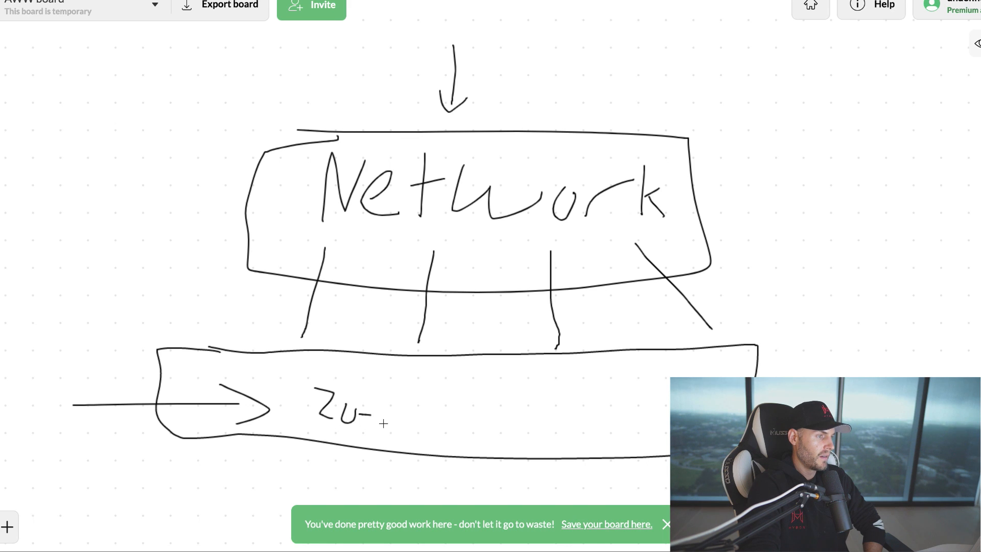
text(-30%)
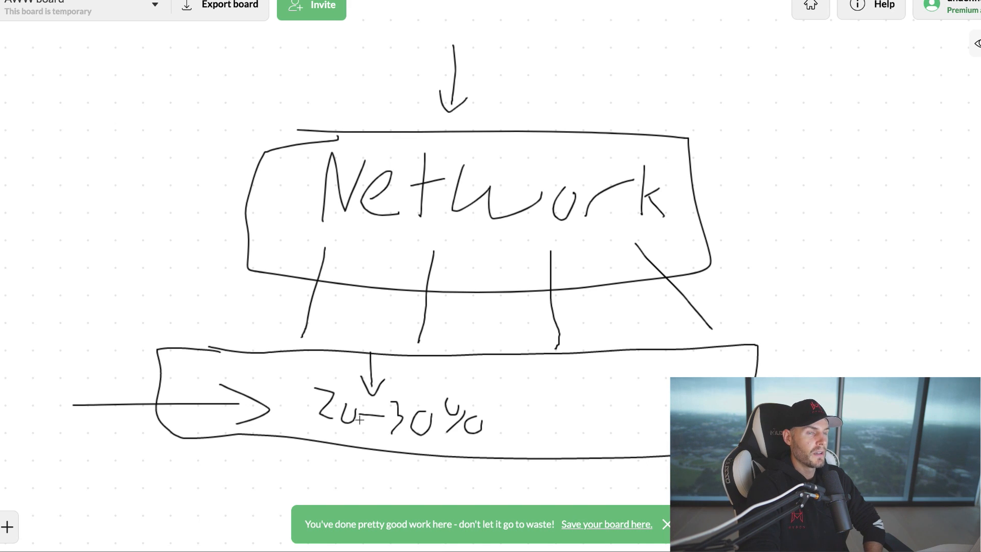
mouse_move(779, 293)
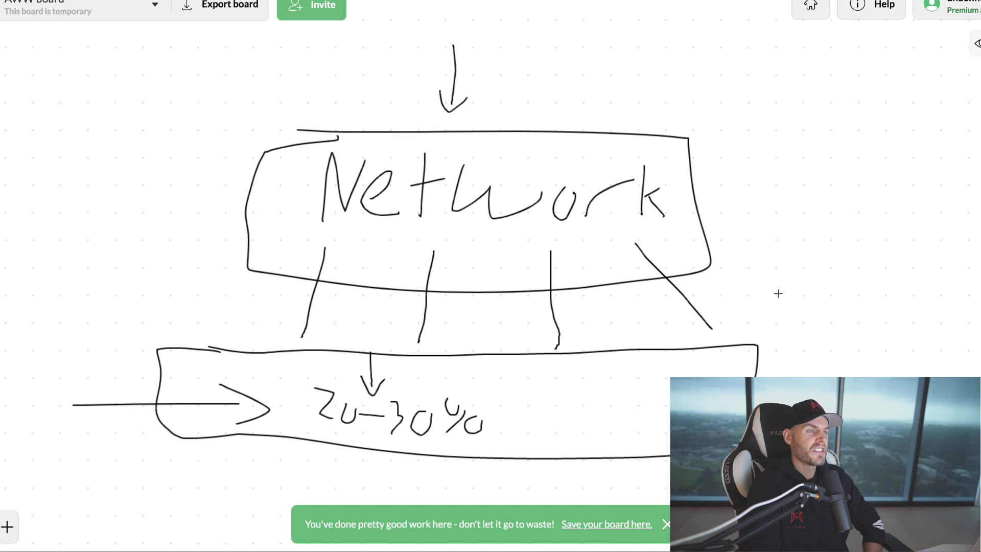
drag(779, 288, 725, 363)
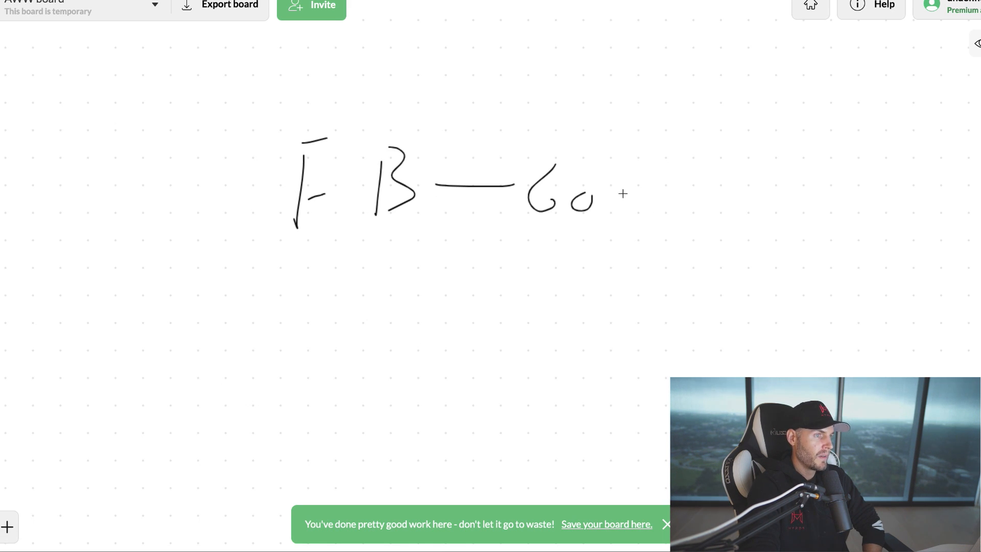
Write Google after the dash to complete the FB — Google label.
drag(601, 194, 688, 213)
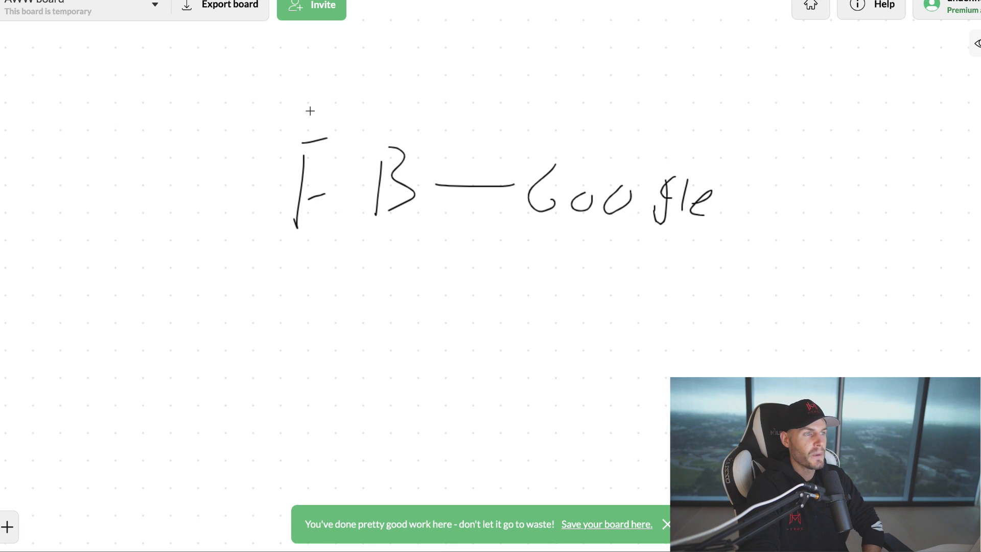
mouse_move(405, 114)
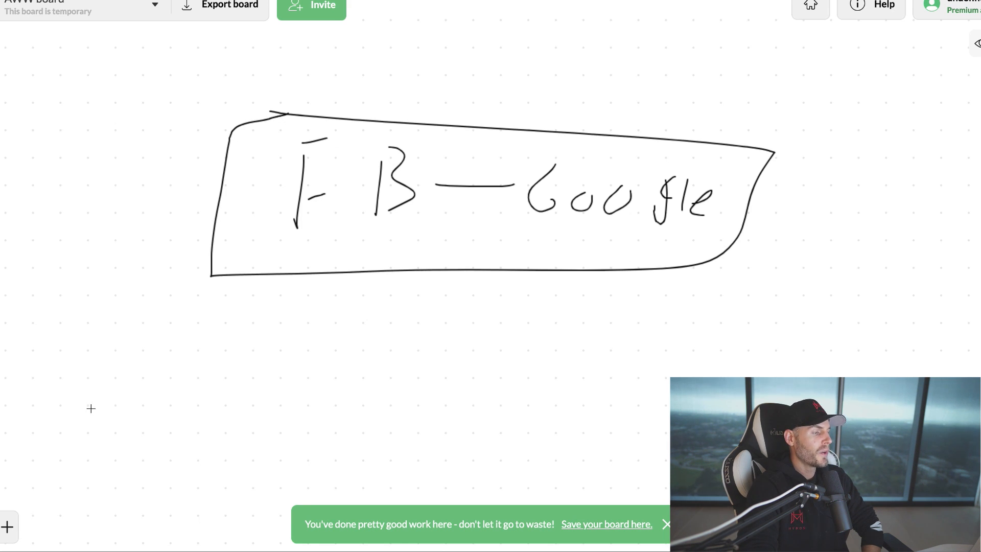
mouse_move(69, 504)
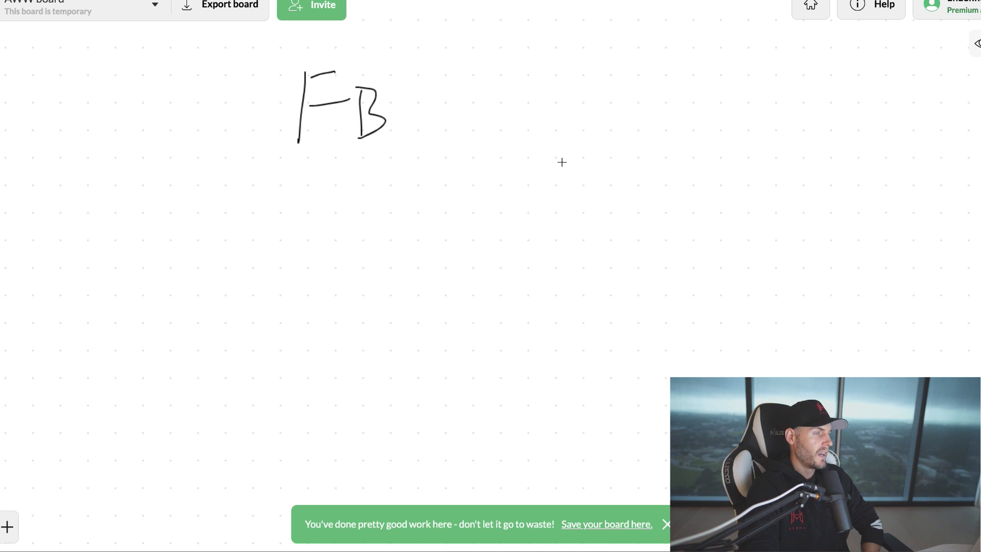
Write the Net label left of FB and remove the stray converging lines.
drag(563, 63, 540, 120)
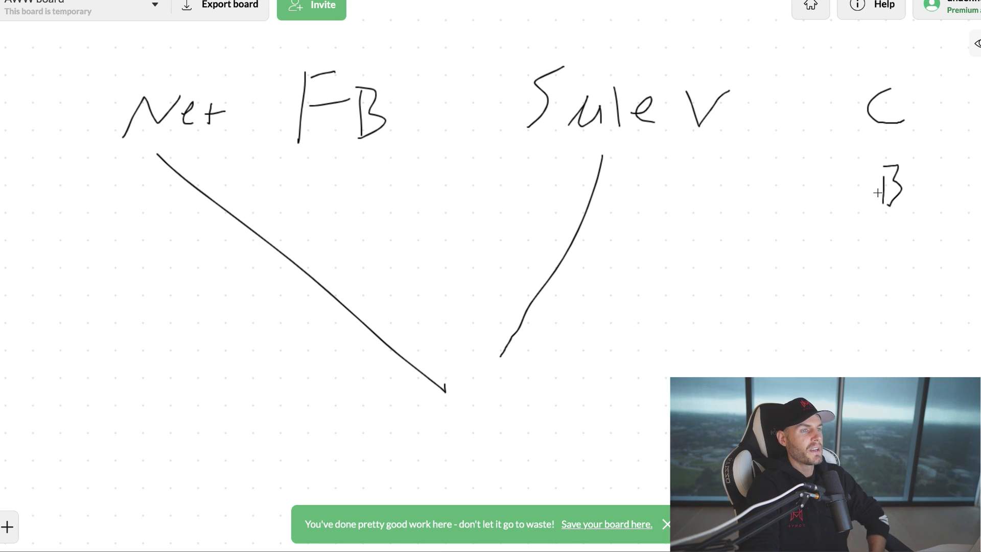
drag(687, 212, 879, 189)
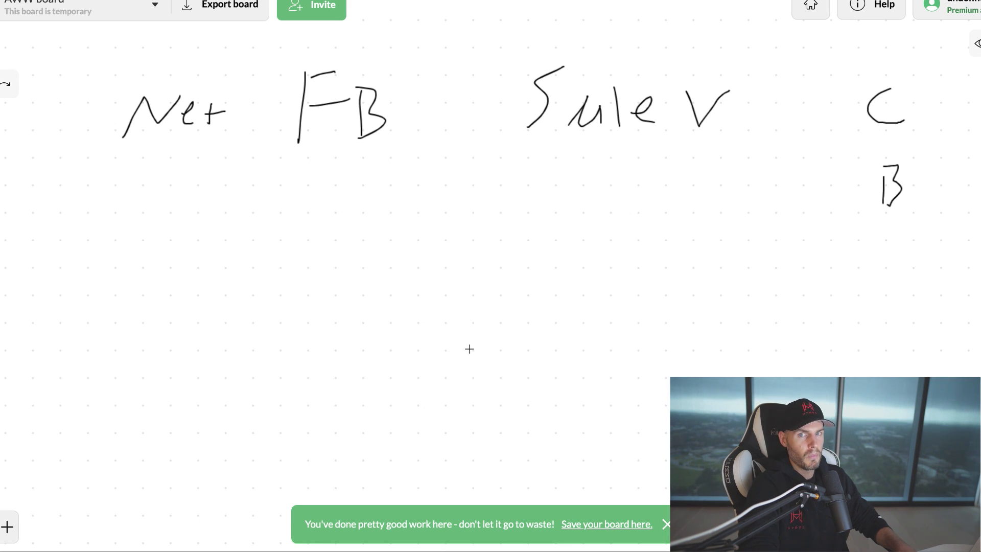
drag(452, 357, 588, 263)
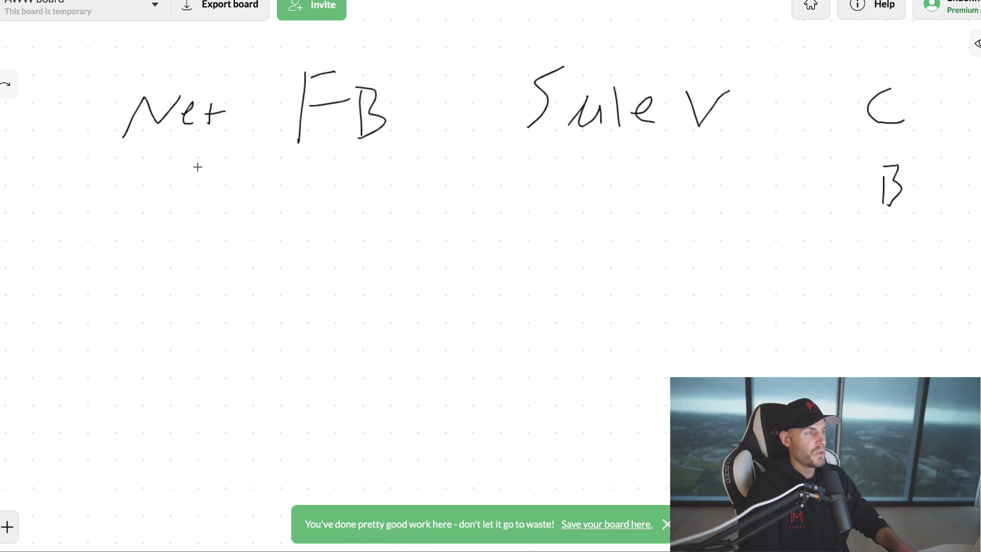
Underline the FB, Sales, C/B and Net labels.
drag(291, 150, 407, 149)
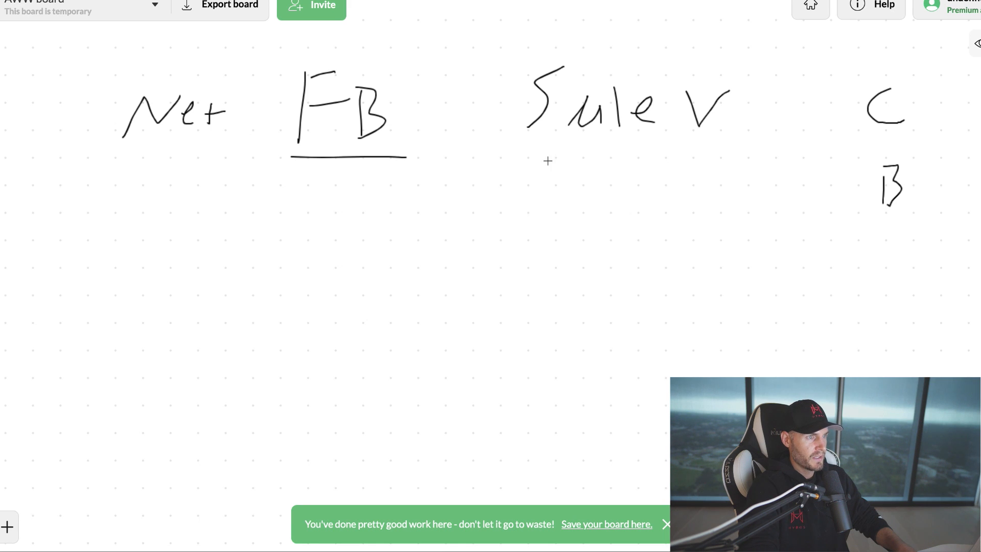
drag(497, 154, 701, 162)
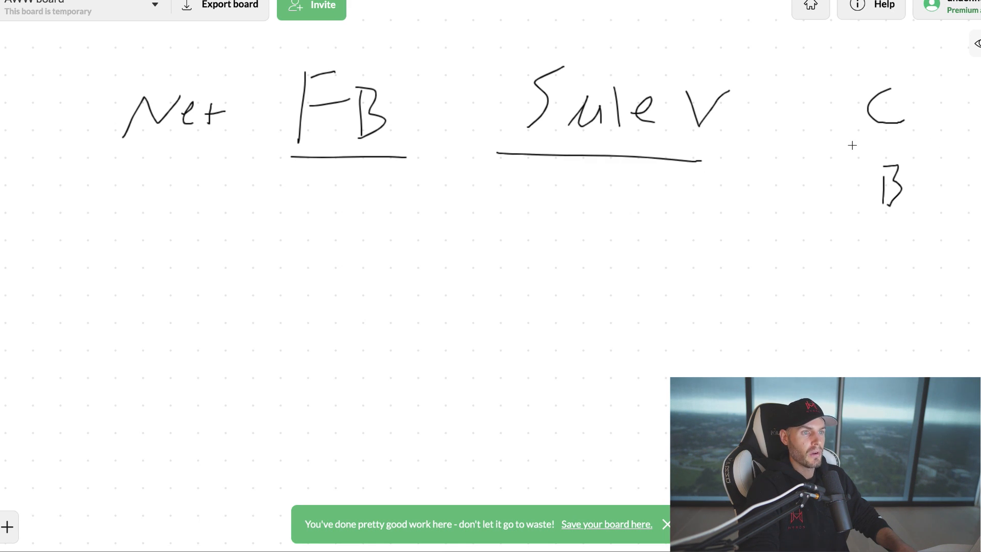
drag(849, 141, 919, 140)
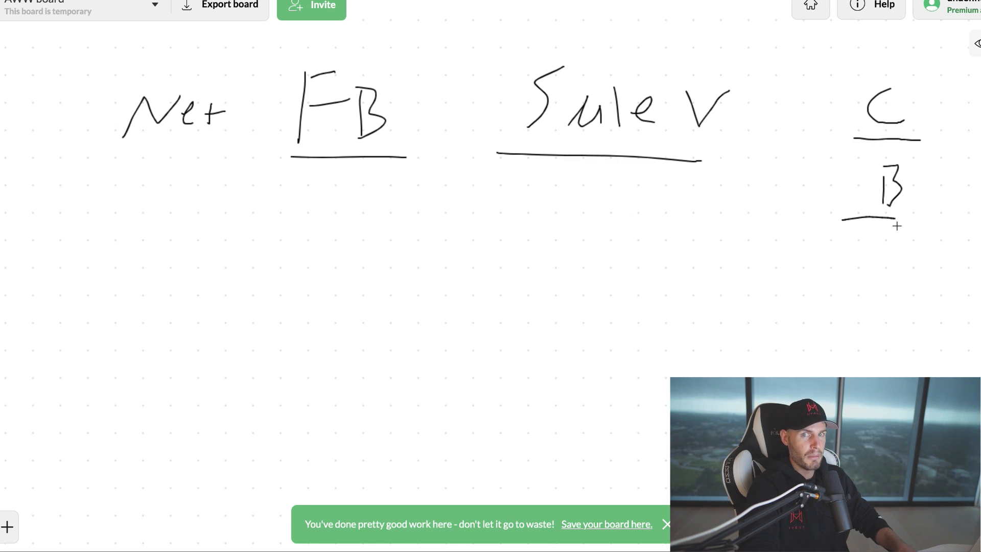
drag(90, 159, 175, 151)
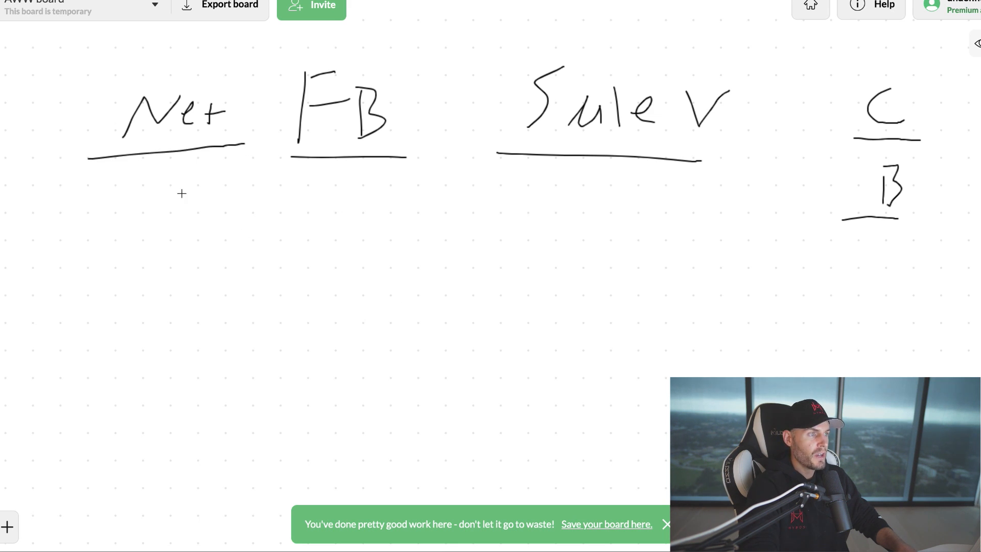
Draw slanted lines from Net and FB down toward the centre of the board.
drag(182, 192, 343, 287)
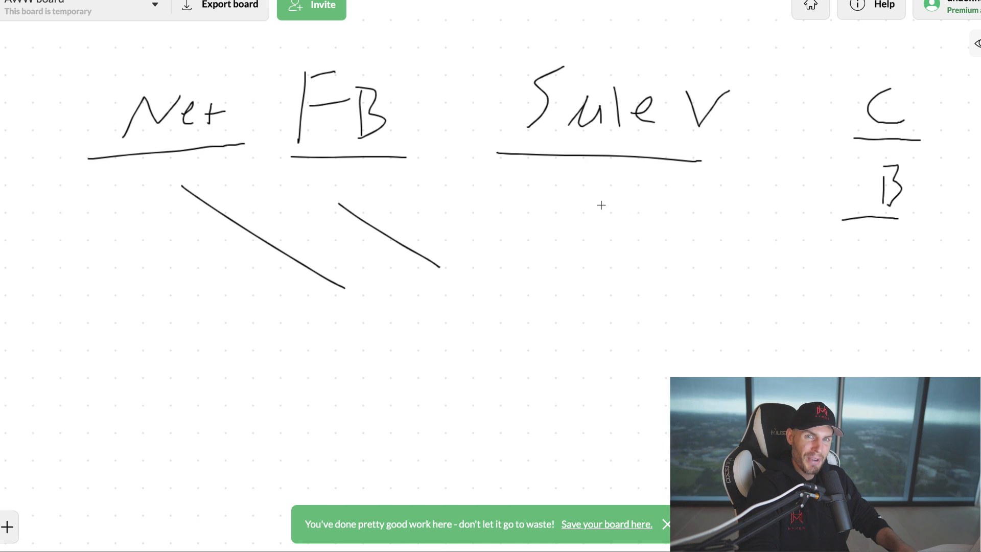
drag(670, 254, 845, 159)
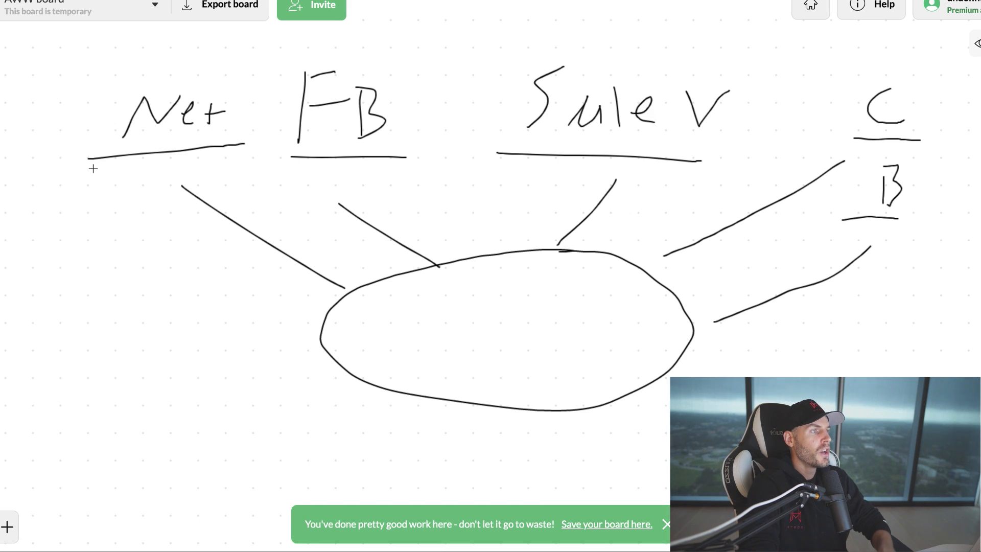
mouse_move(883, 324)
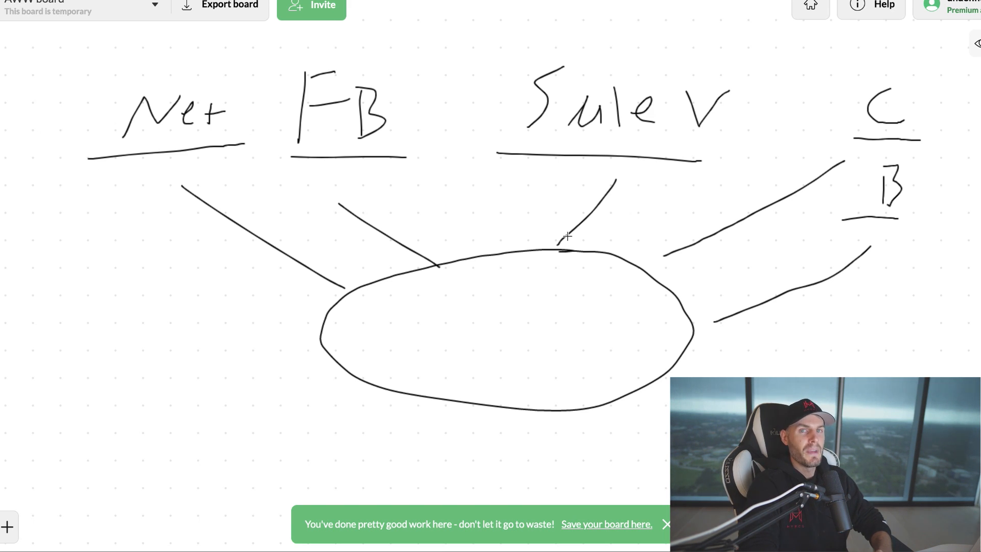
mouse_move(412, 177)
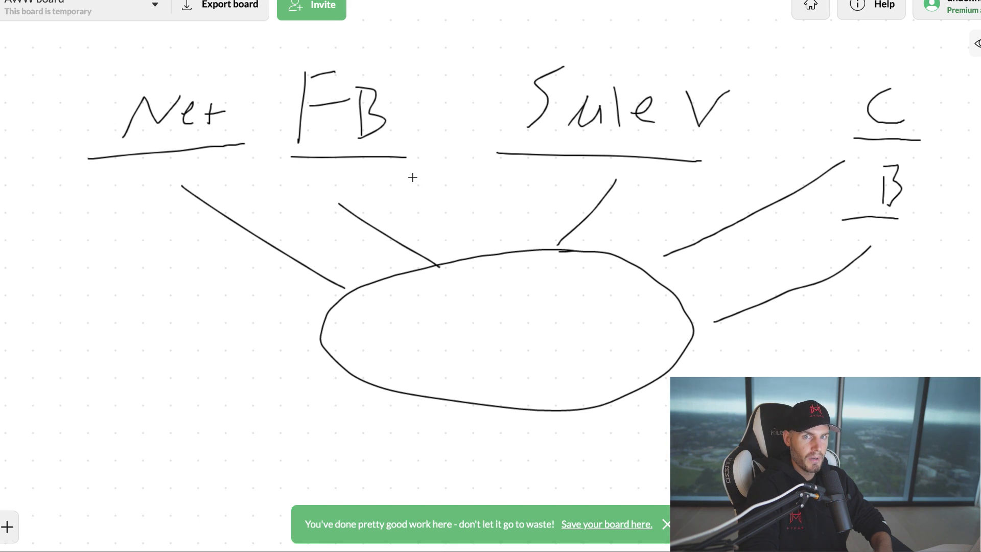
mouse_move(471, 304)
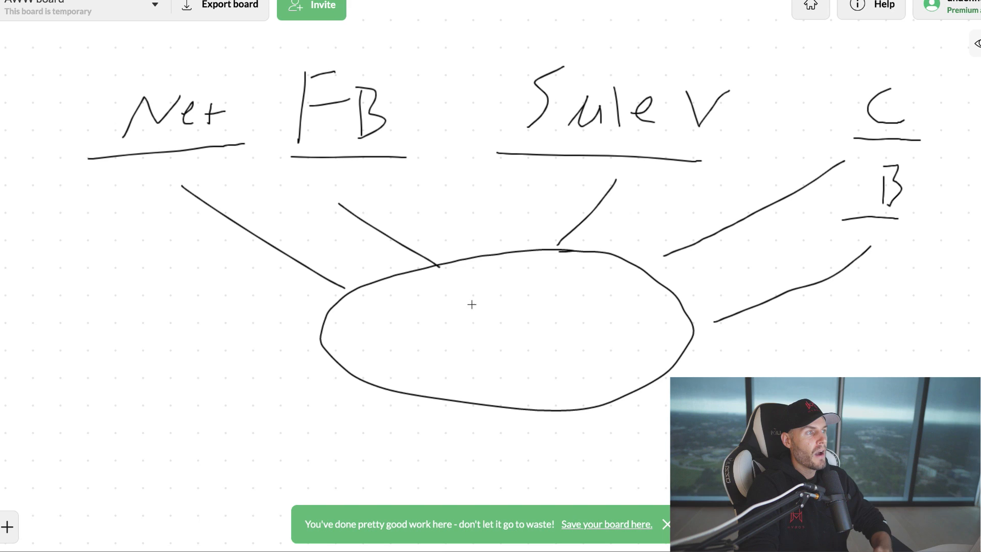